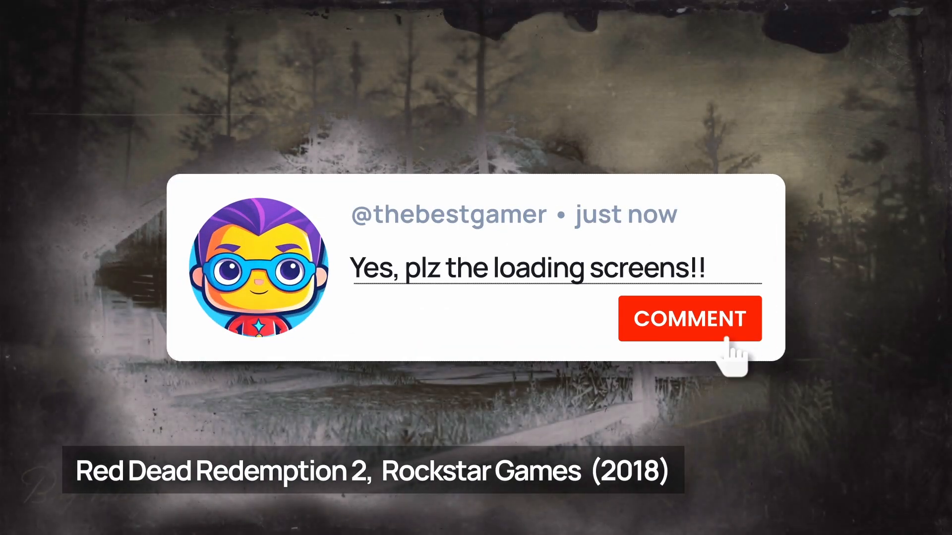
Step: Browse the Dots, Bars, Progress, Wobbling and Rolling loader collections in CSS Loaders
{"action": "left_click", "coordinate": [689, 318]}
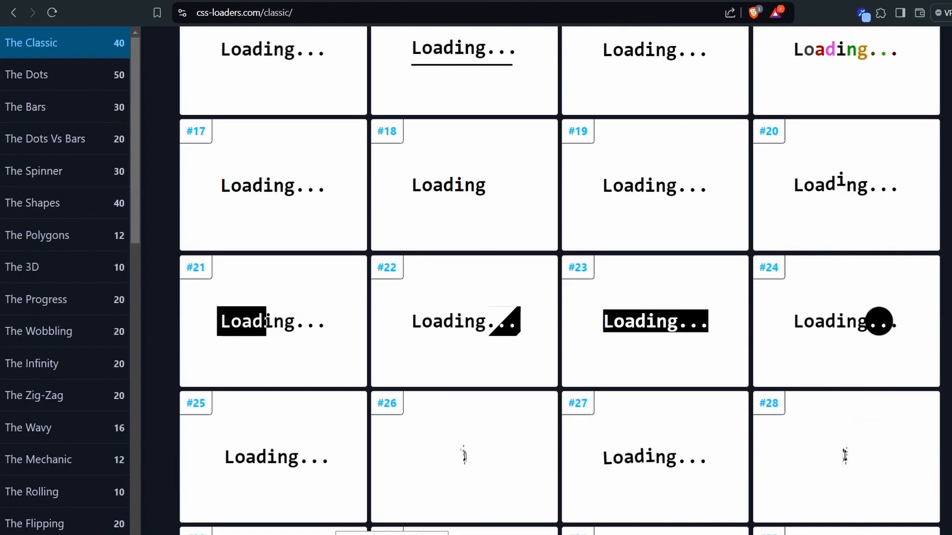
{"action": "left_click", "coordinate": [26, 74]}
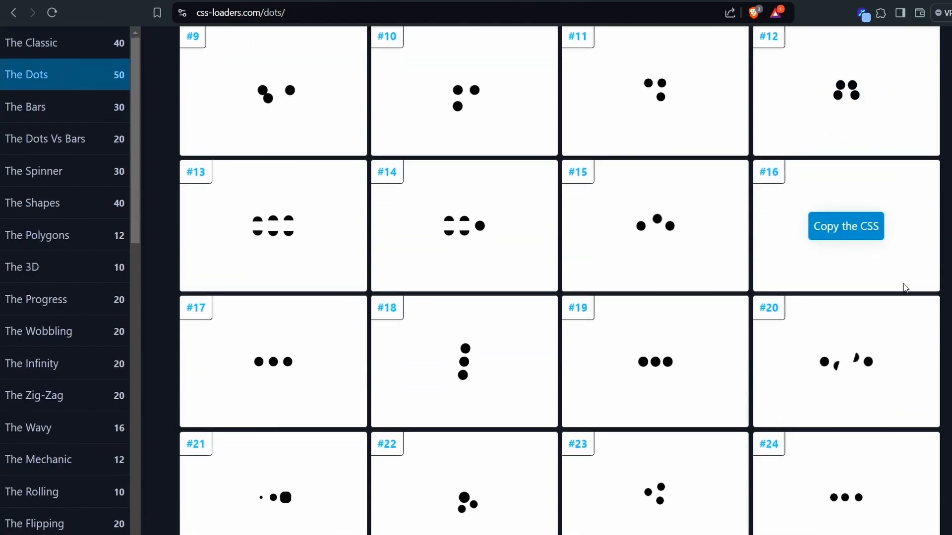
{"action": "left_click", "coordinate": [26, 107]}
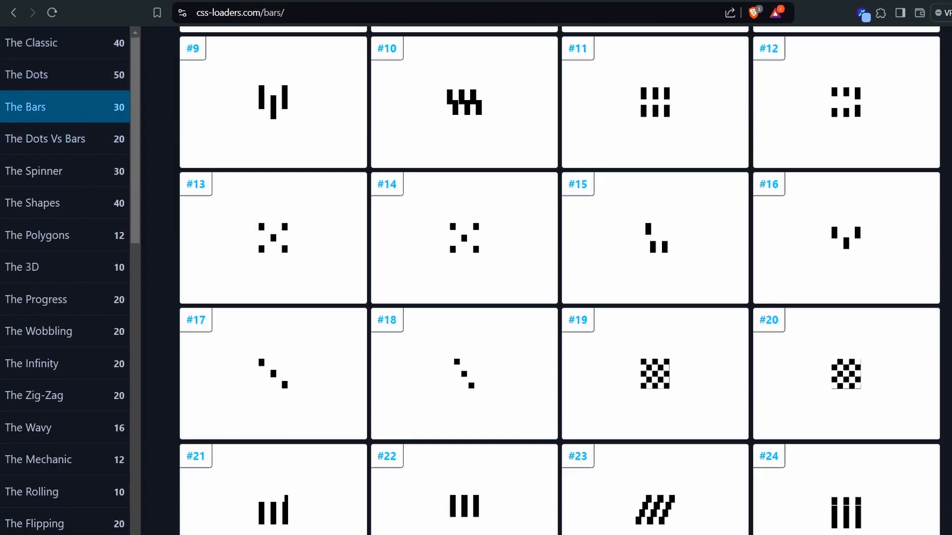
{"action": "left_click", "coordinate": [36, 299]}
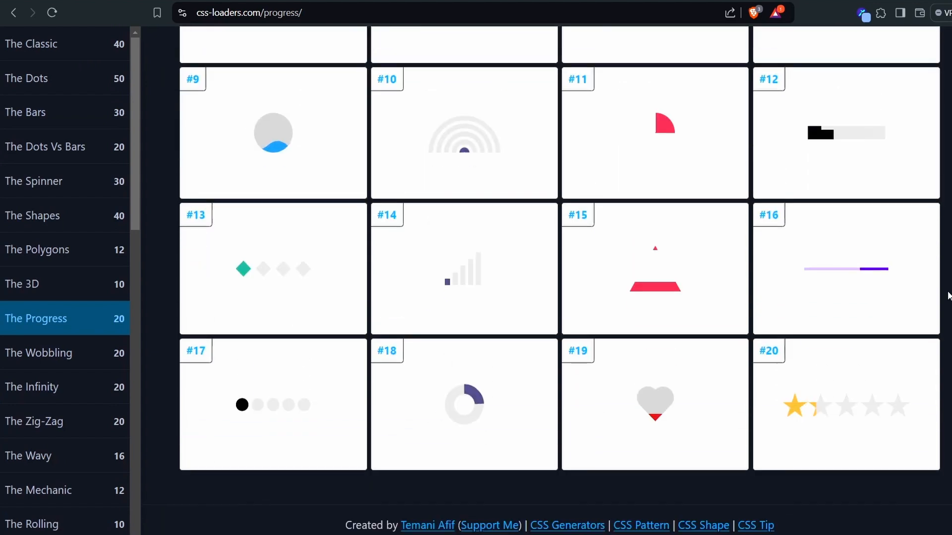
{"action": "left_click", "coordinate": [38, 353]}
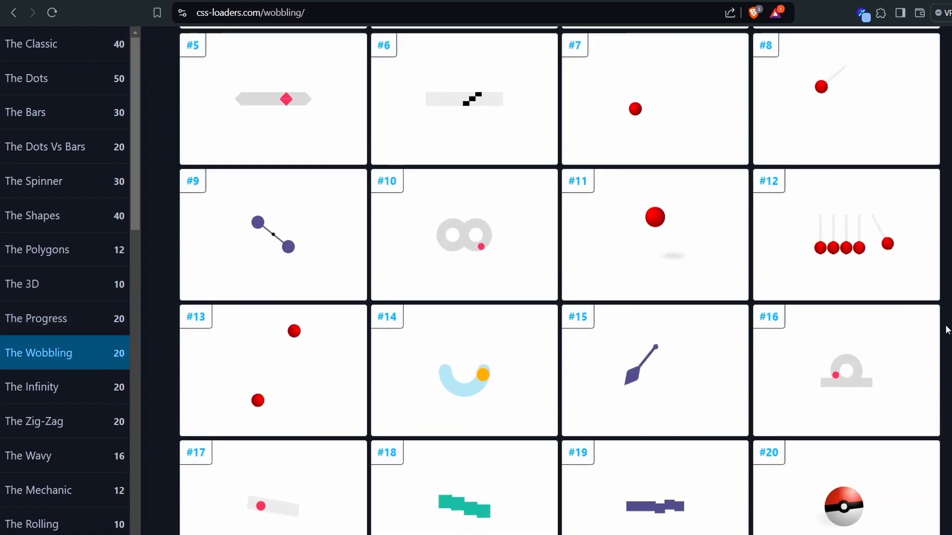
{"action": "left_click", "coordinate": [31, 524]}
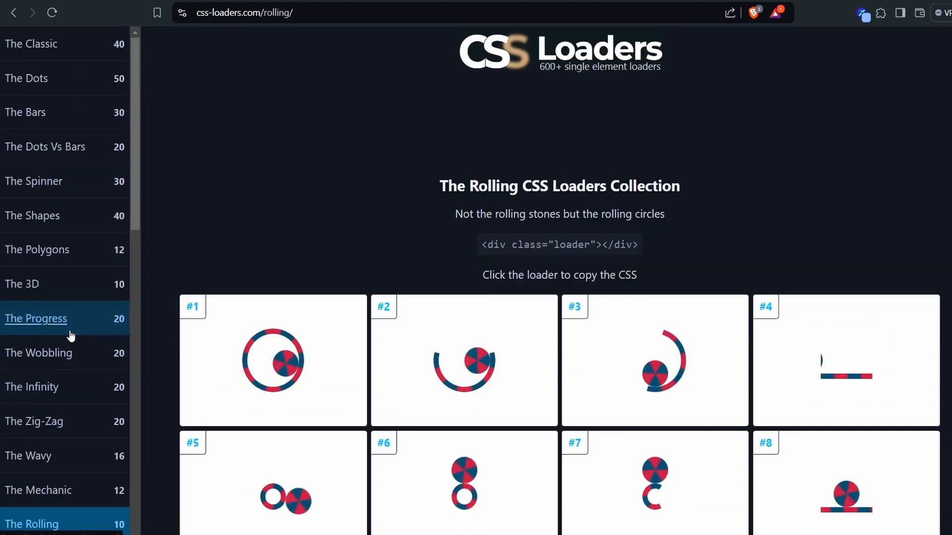
{"action": "left_click", "coordinate": [38, 352]}
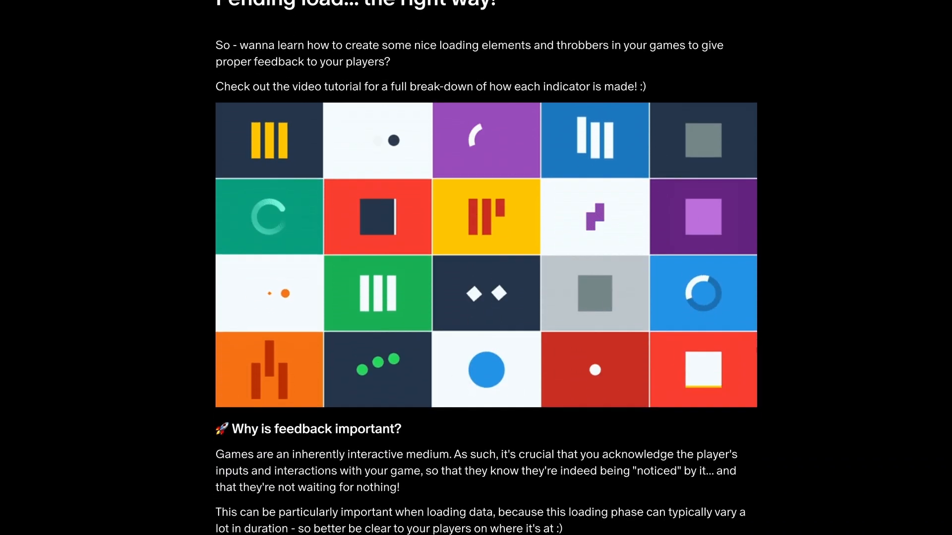
Step: Scroll the Patreon post down to the 'How to use the loaders' section
{"action": "scroll", "scroll_direction": "down", "scroll_amount": 3}
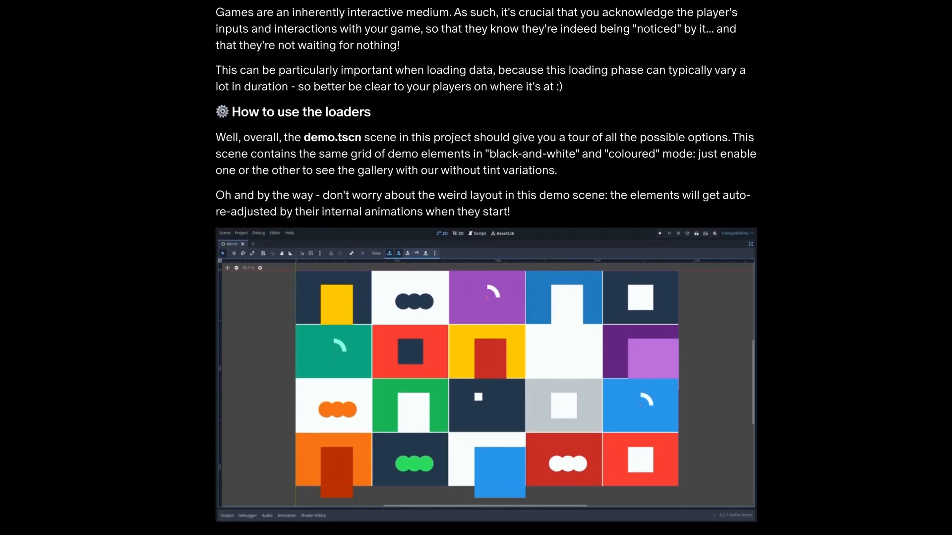
{"action": "scroll", "scroll_direction": "down", "scroll_amount": 3}
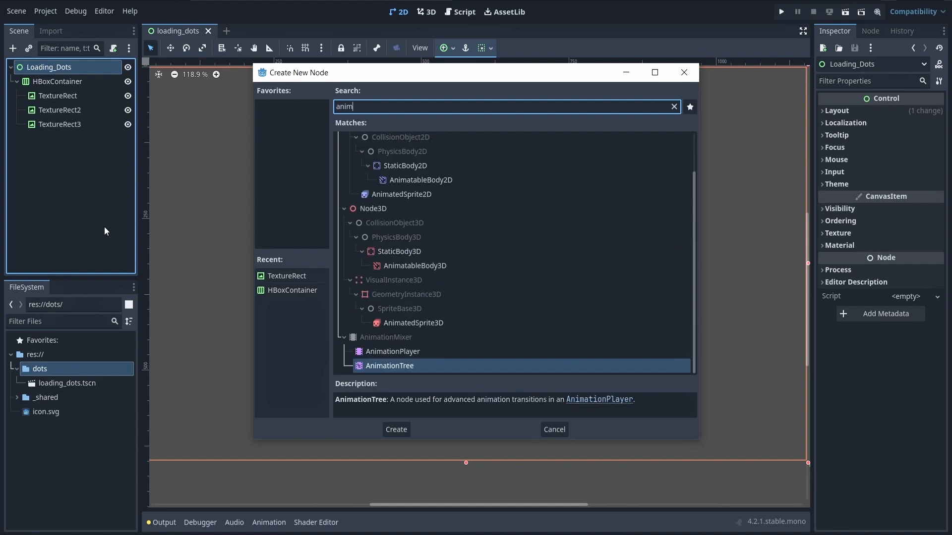
Step: Add an AnimationPlayer with a new 'idle' animation set to autoplay on load and loop
{"action": "left_click", "coordinate": [395, 429]}
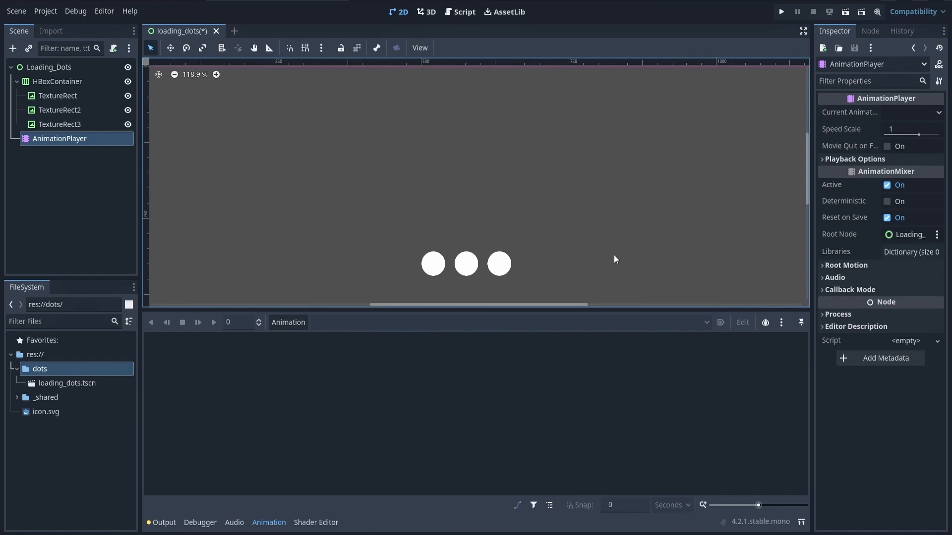
{"action": "left_click", "coordinate": [781, 11]}
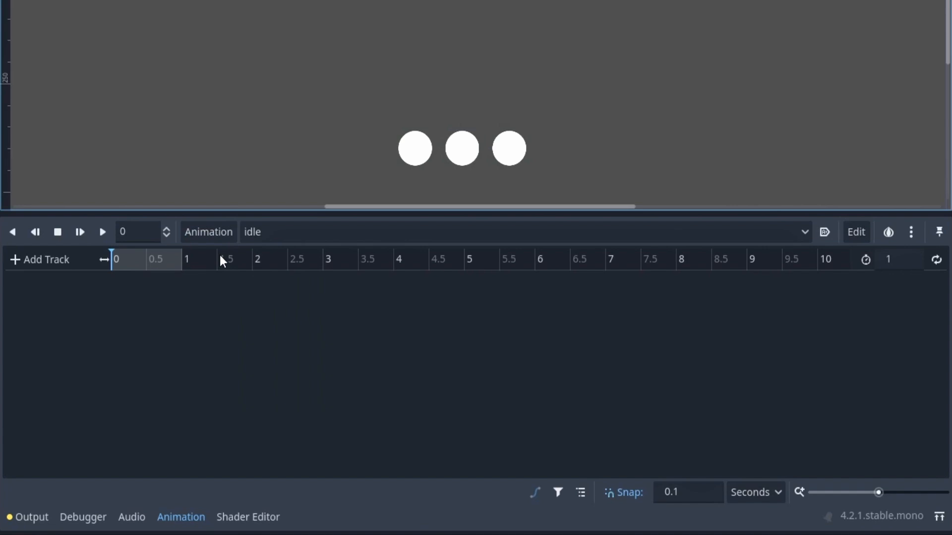
{"action": "left_click", "coordinate": [823, 232]}
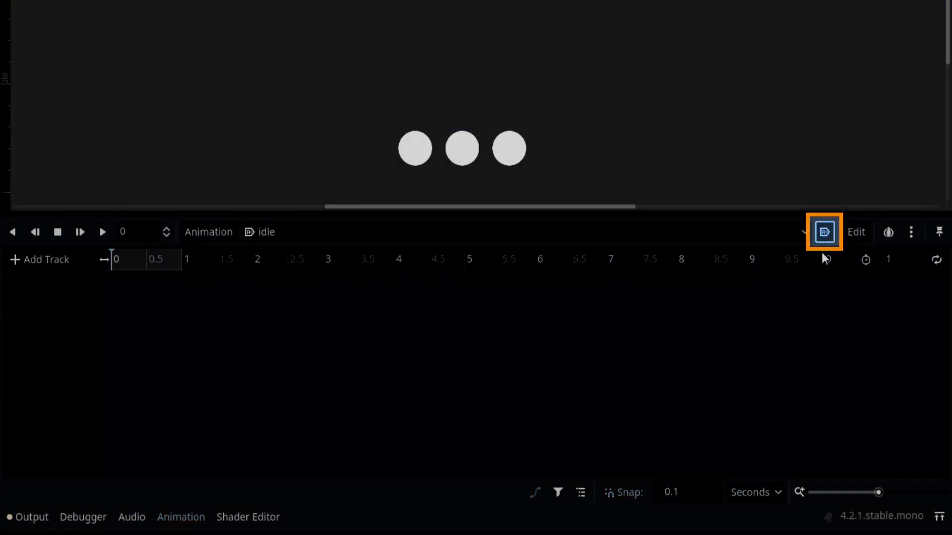
{"action": "left_click", "coordinate": [937, 259]}
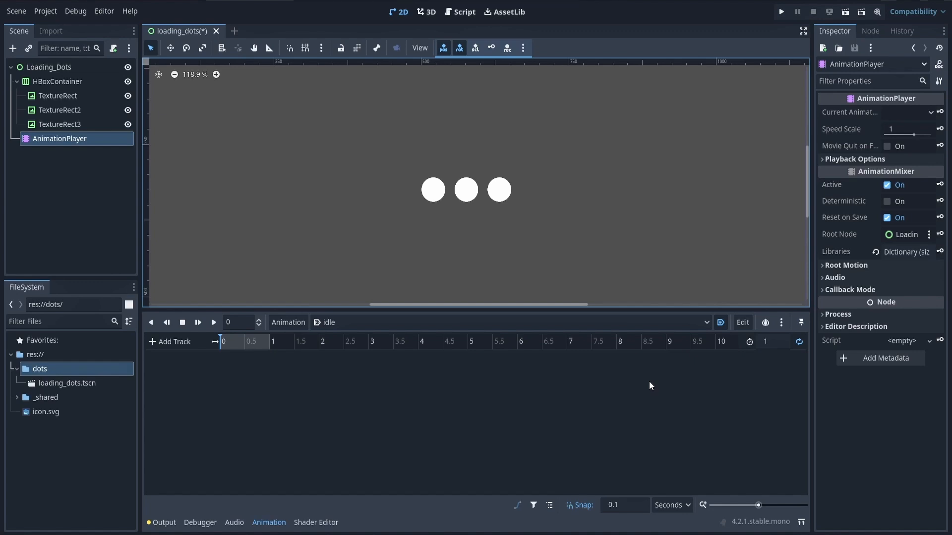
{"action": "mouse_move", "coordinate": [87, 120]}
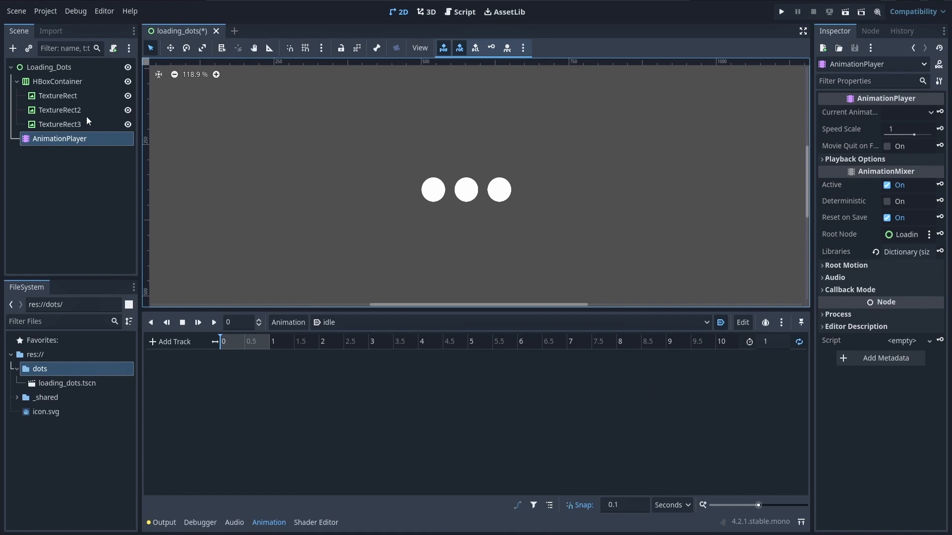
Step: Set the first TextureRect's Modulate alpha to 0 and key it on a new modulate track
{"action": "left_click", "coordinate": [57, 95]}
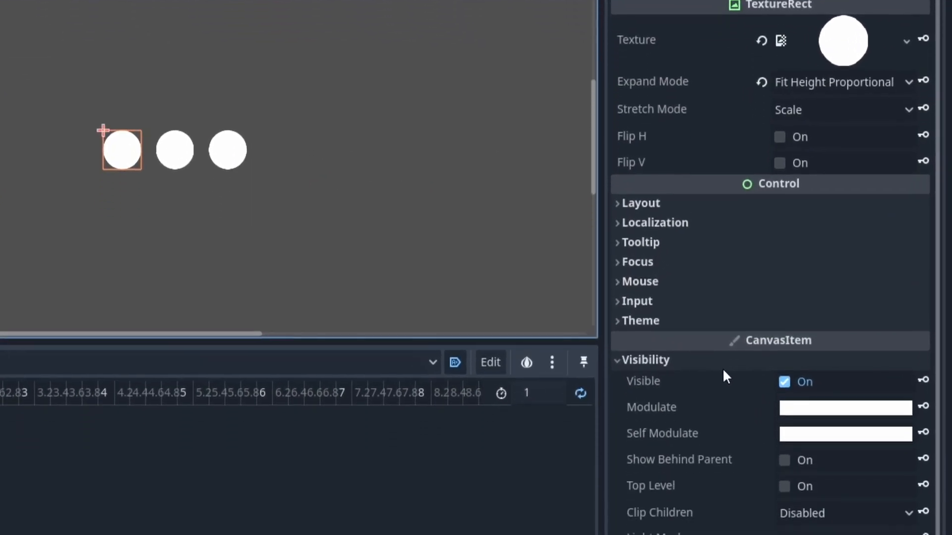
{"action": "scroll", "scroll_direction": "down", "scroll_amount": 3}
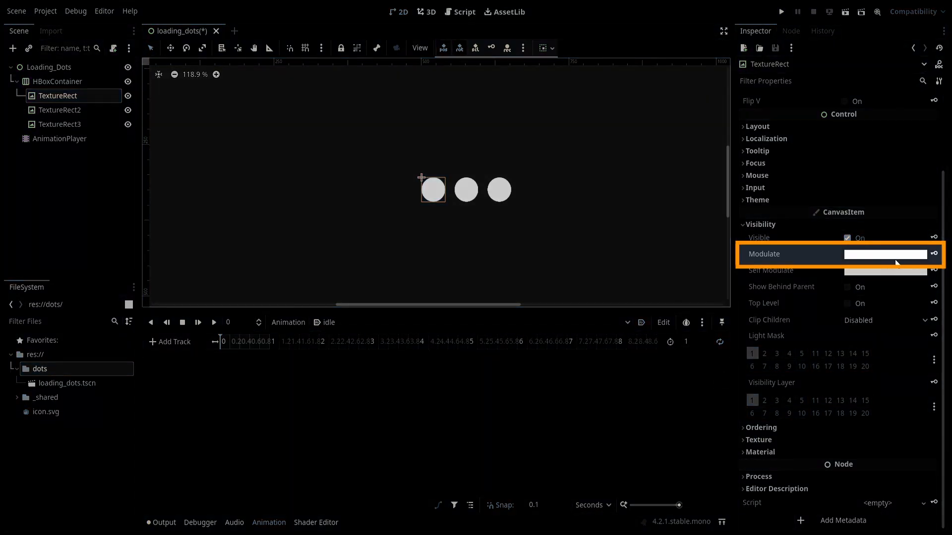
{"action": "left_click", "coordinate": [885, 254]}
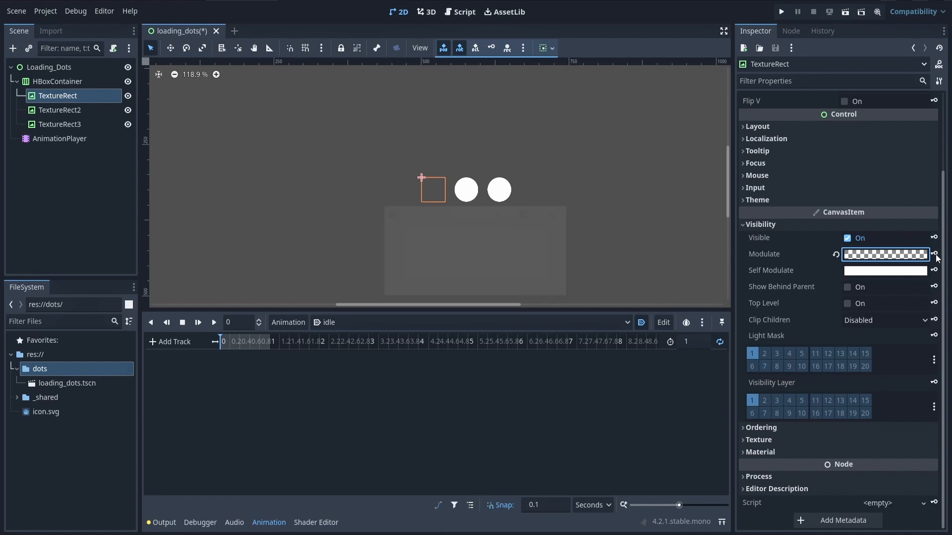
{"action": "left_click", "coordinate": [933, 254]}
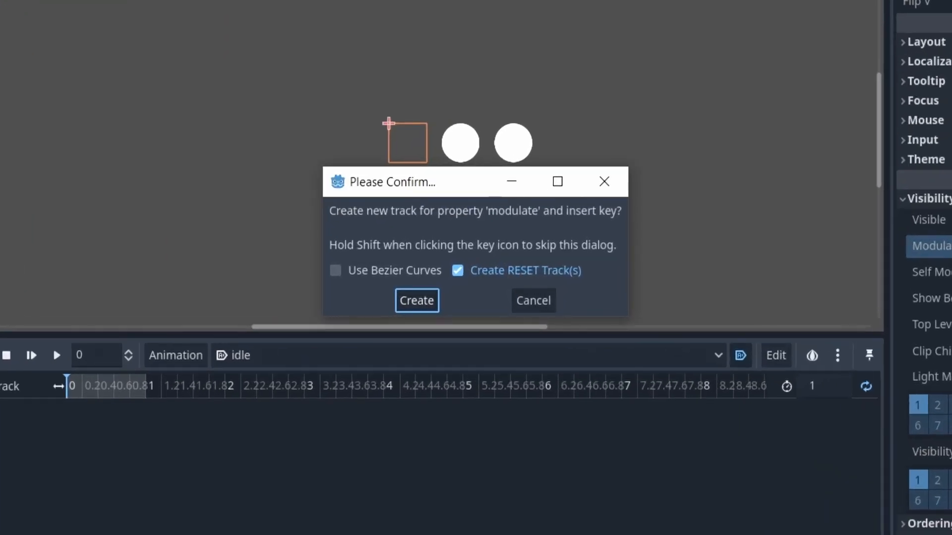
{"action": "mouse_move", "coordinate": [660, 300]}
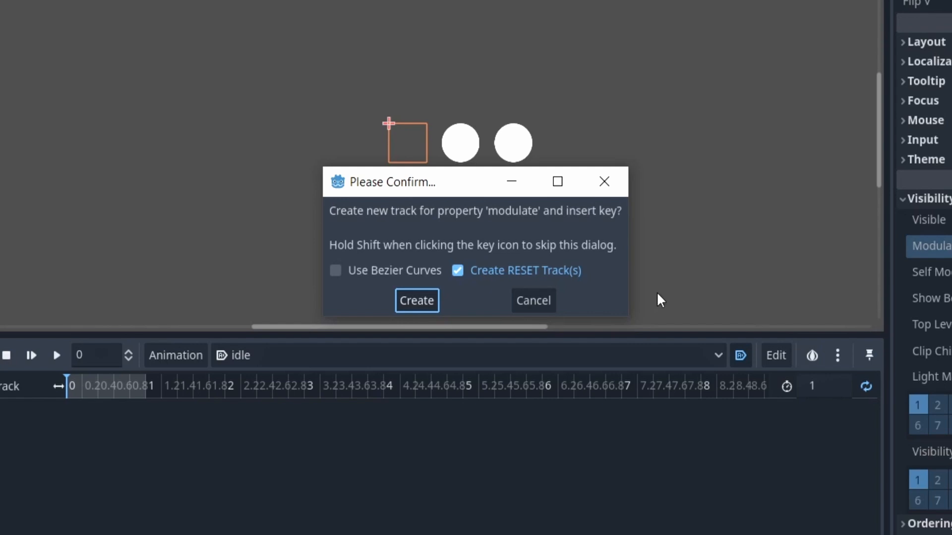
{"action": "left_click", "coordinate": [416, 300]}
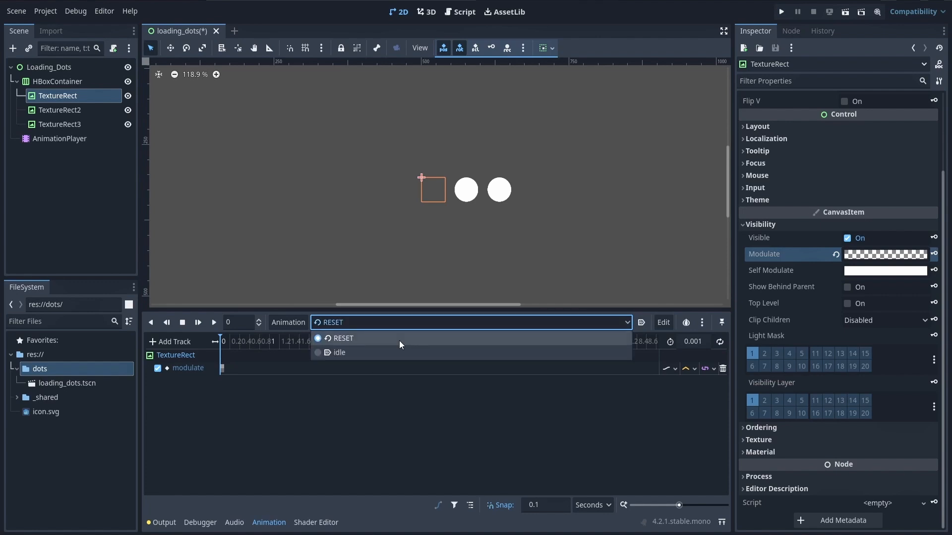
Step: In 'idle', key the first dot's Modulate as opaque white at 0.5 s and transparent at 1.0 s
{"action": "left_click", "coordinate": [338, 352]}
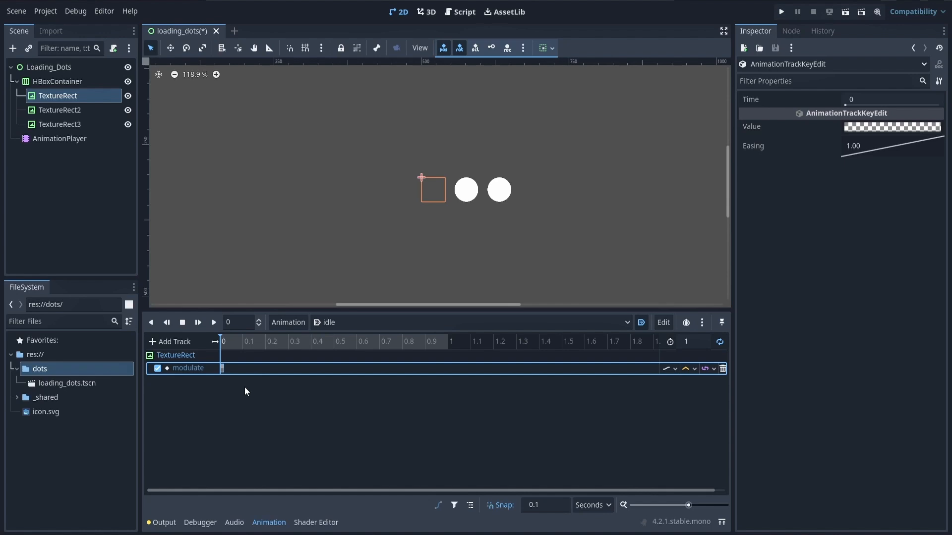
{"action": "left_click", "coordinate": [265, 341]}
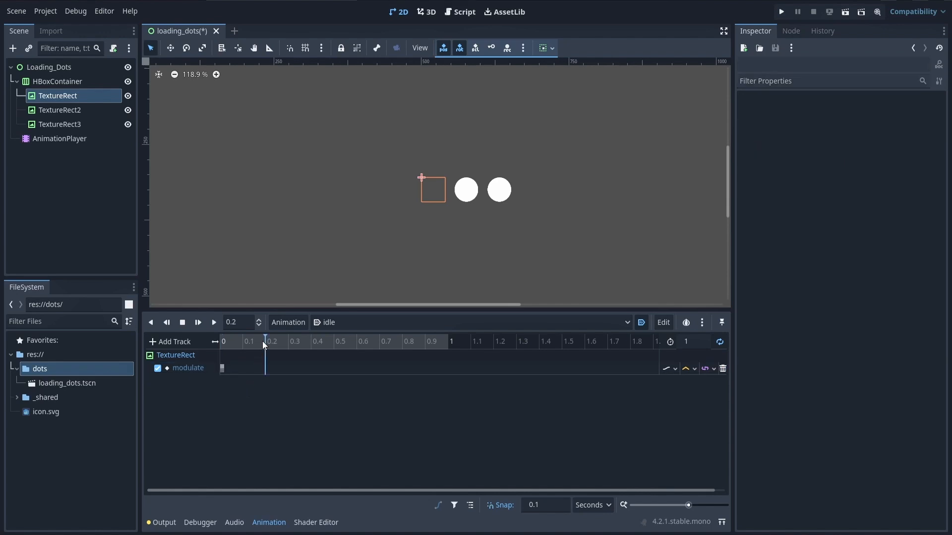
{"action": "left_click", "coordinate": [333, 341]}
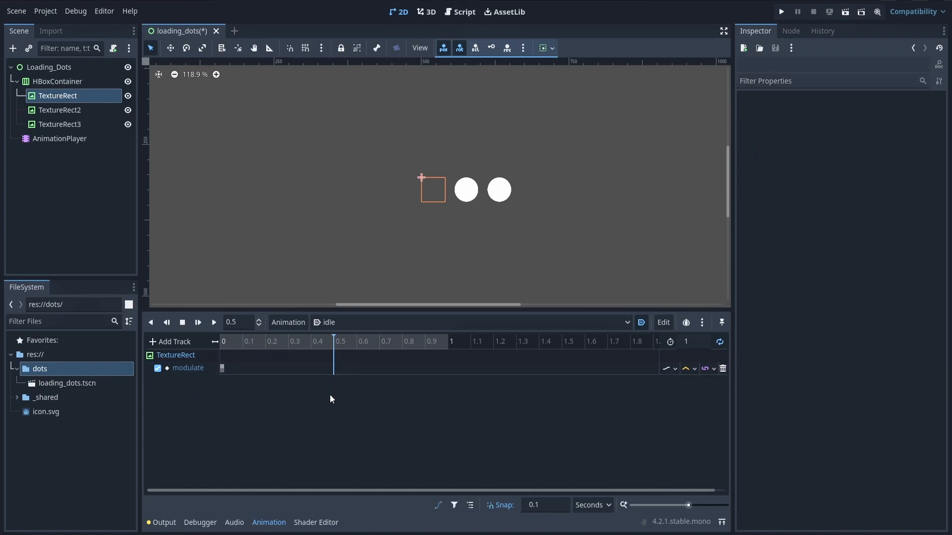
{"action": "left_click", "coordinate": [57, 95]}
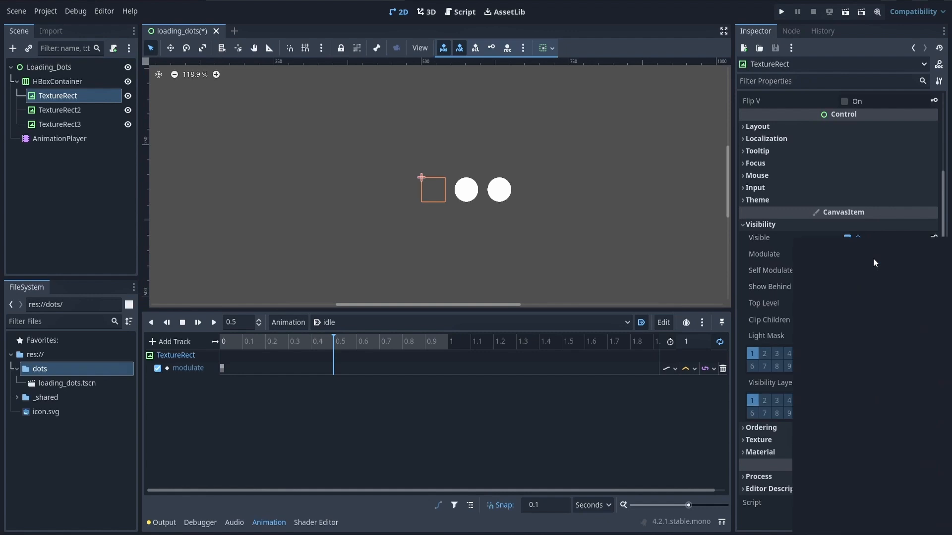
{"action": "left_click", "coordinate": [847, 237]}
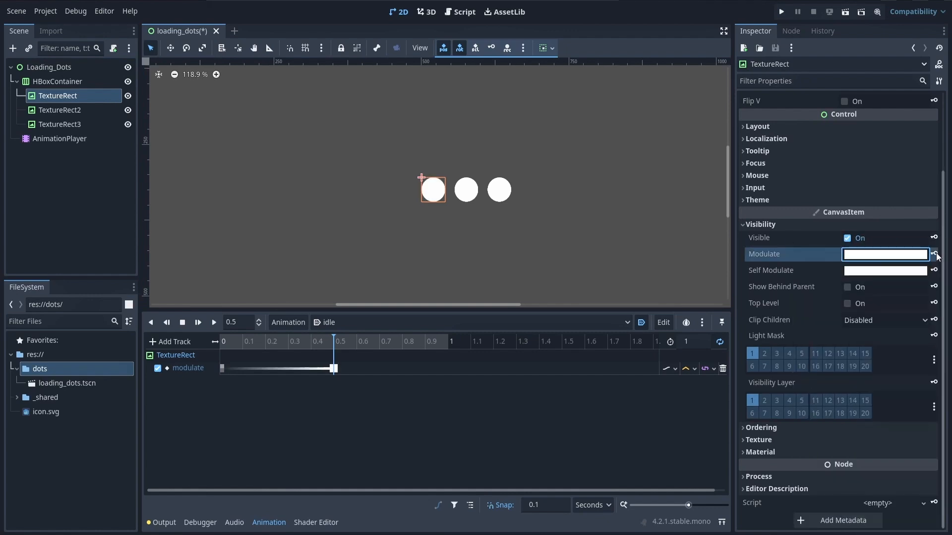
{"action": "mouse_move", "coordinate": [547, 412]}
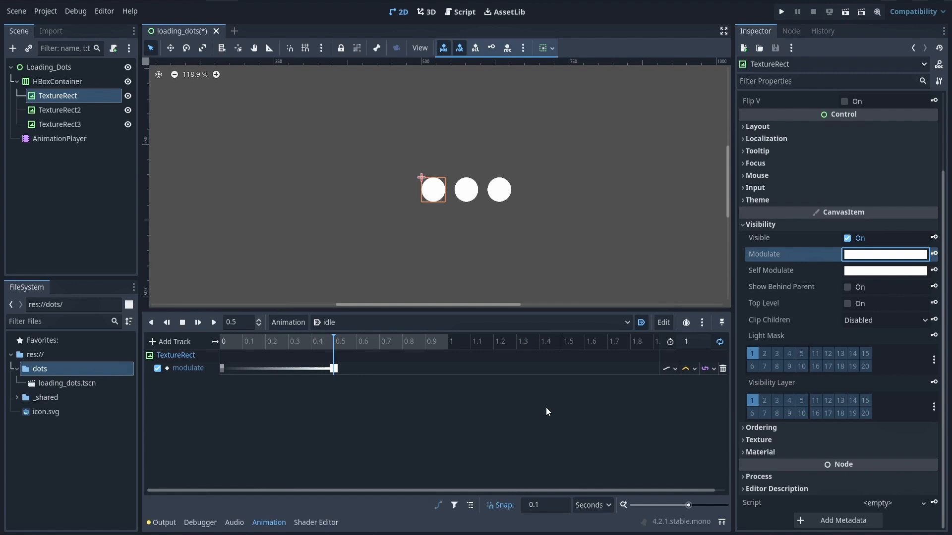
{"action": "mouse_move", "coordinate": [392, 354]}
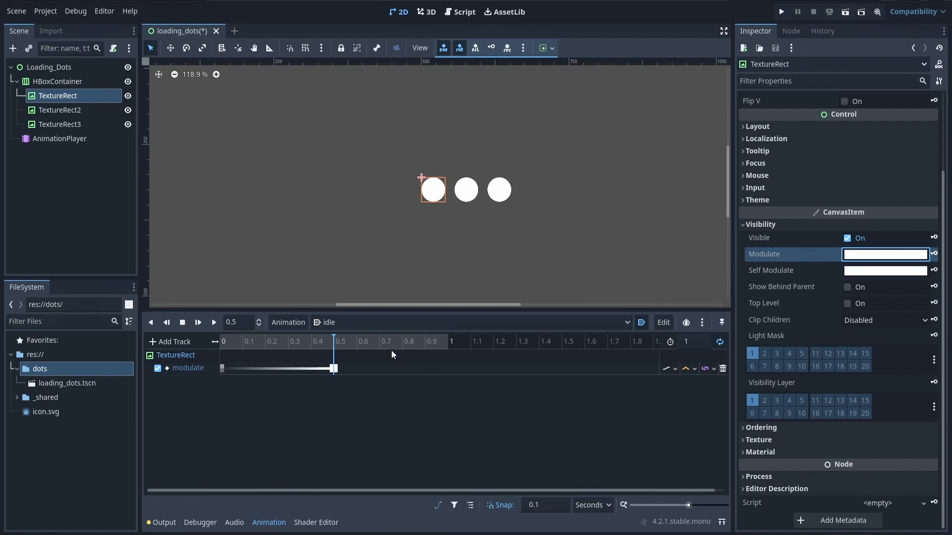
{"action": "left_click", "coordinate": [448, 341]}
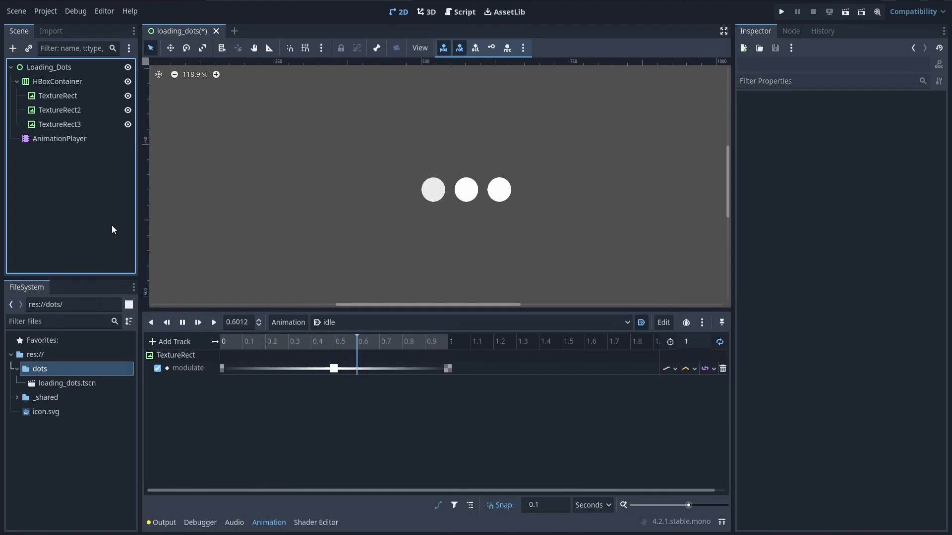
Step: Key fade tracks for TextureRect2 and TextureRect3, offset them 0.1 and 0.2 s, and preview
{"action": "left_click", "coordinate": [60, 110]}
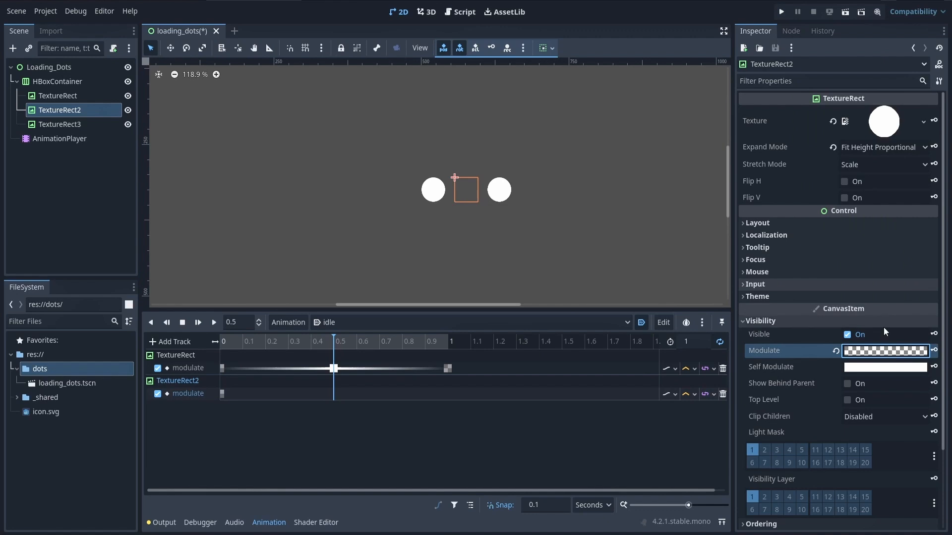
{"action": "left_click", "coordinate": [59, 124]}
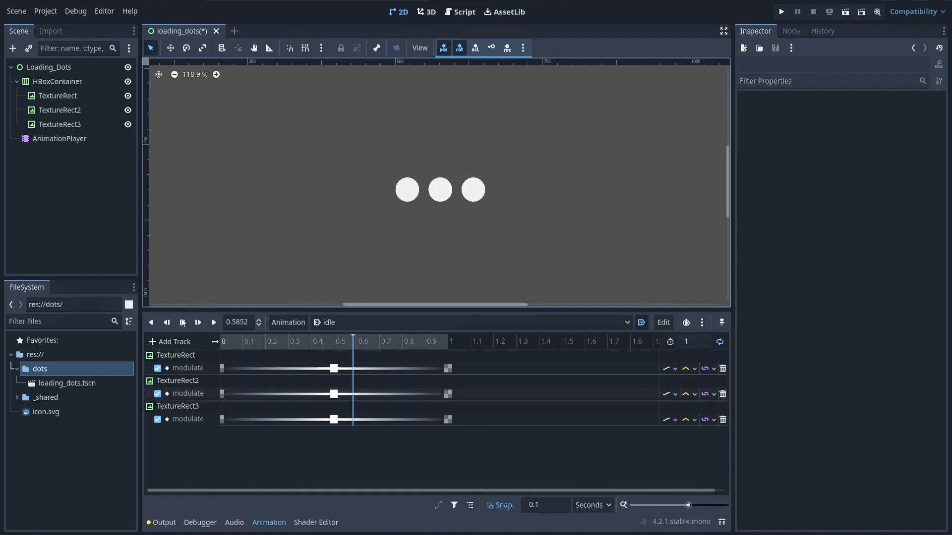
{"action": "left_click", "coordinate": [182, 322]}
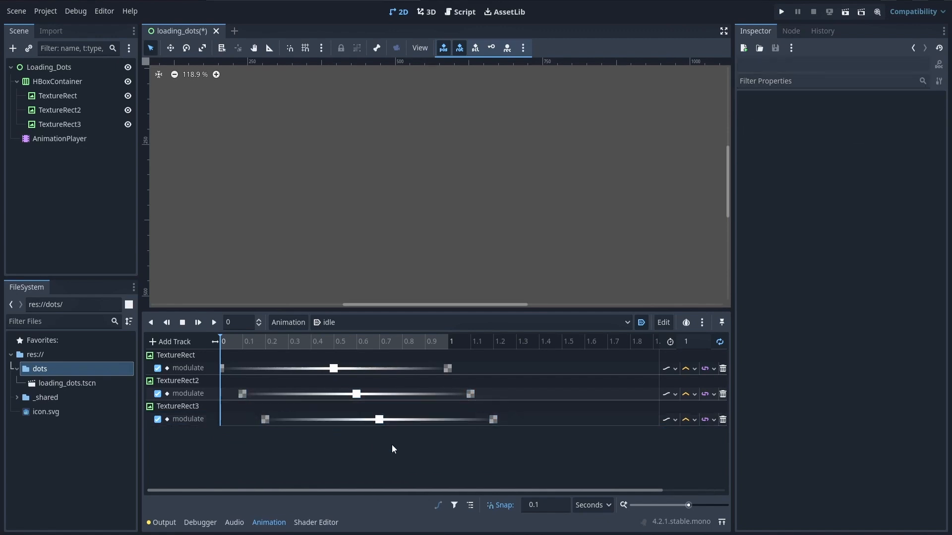
{"action": "left_click", "coordinate": [214, 322]}
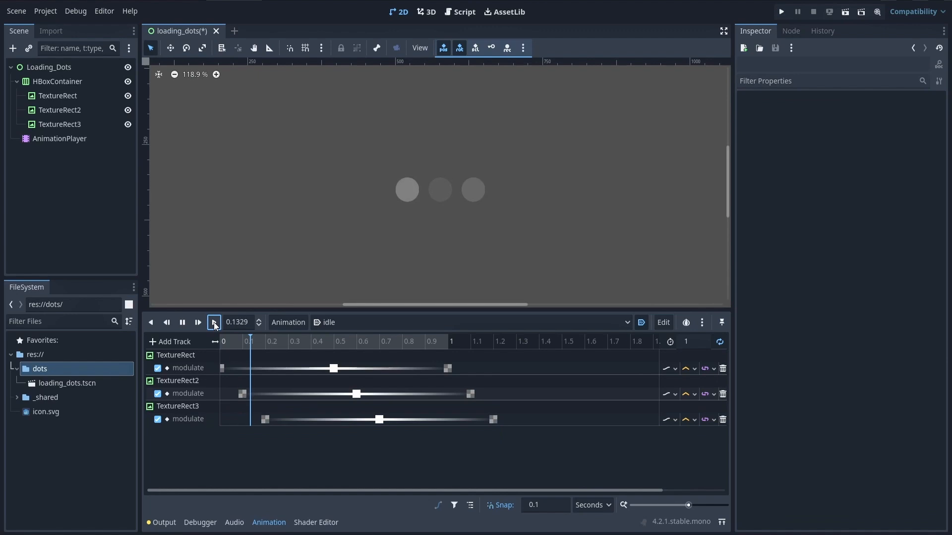
{"action": "left_click", "coordinate": [213, 322]}
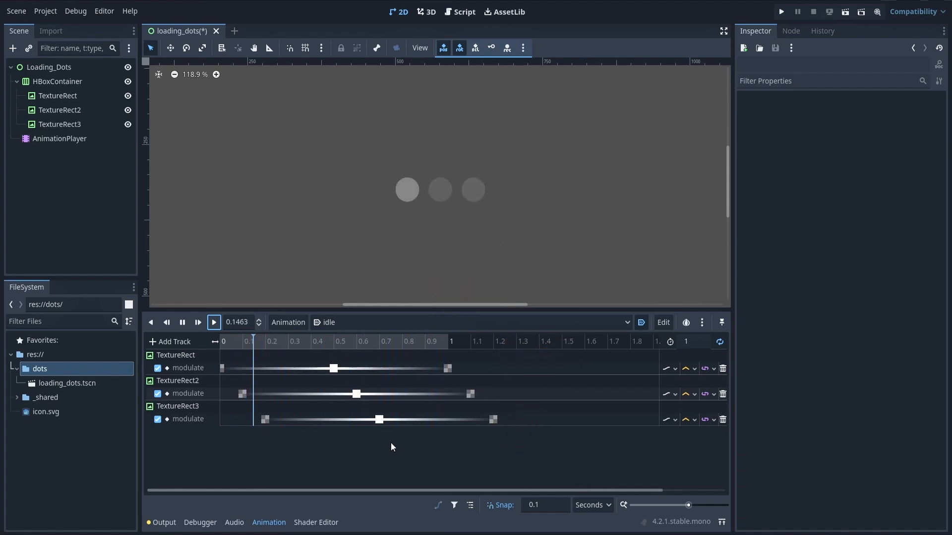
Step: Stop playback, set the idle length to 1.2 s, and replay to check the timing
{"action": "left_click", "coordinate": [182, 322]}
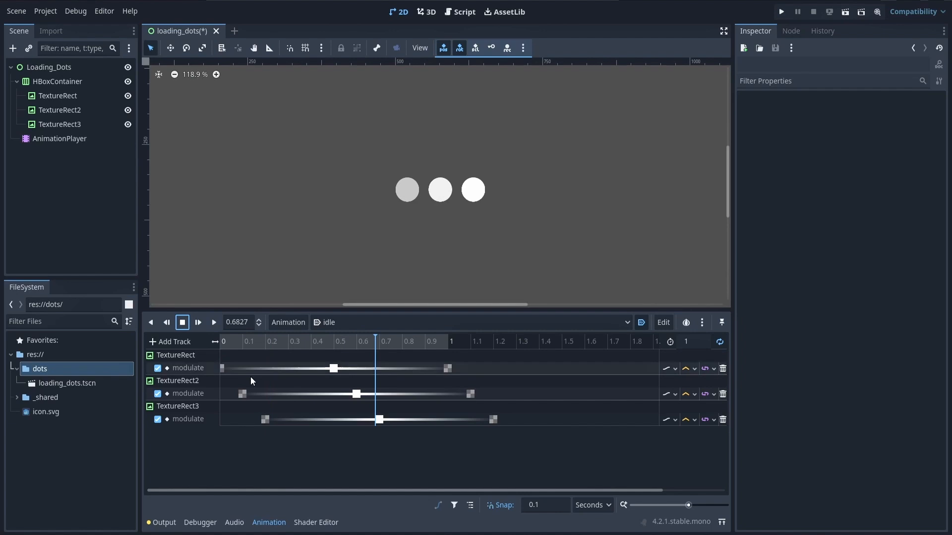
{"action": "mouse_move", "coordinate": [464, 460]}
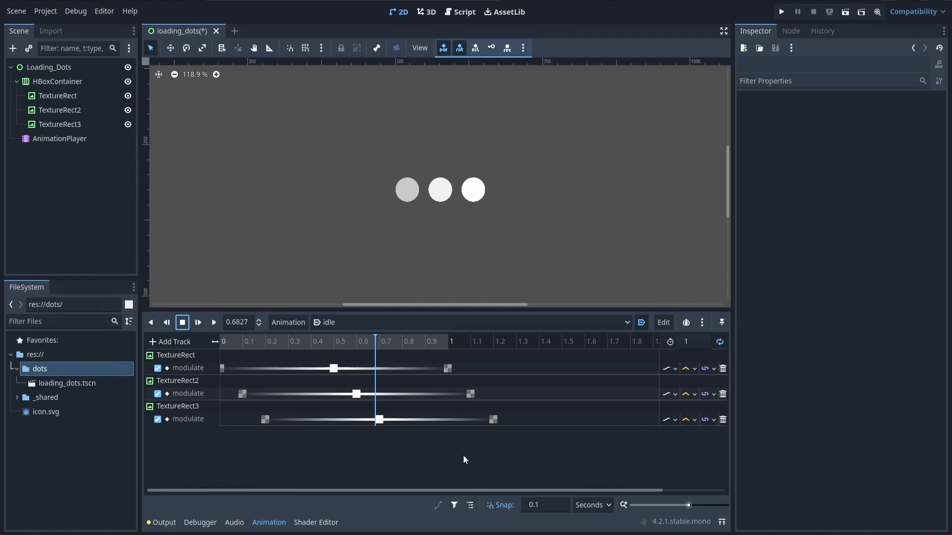
{"action": "mouse_move", "coordinate": [694, 349]}
{"action": "type", "text": ".2"}
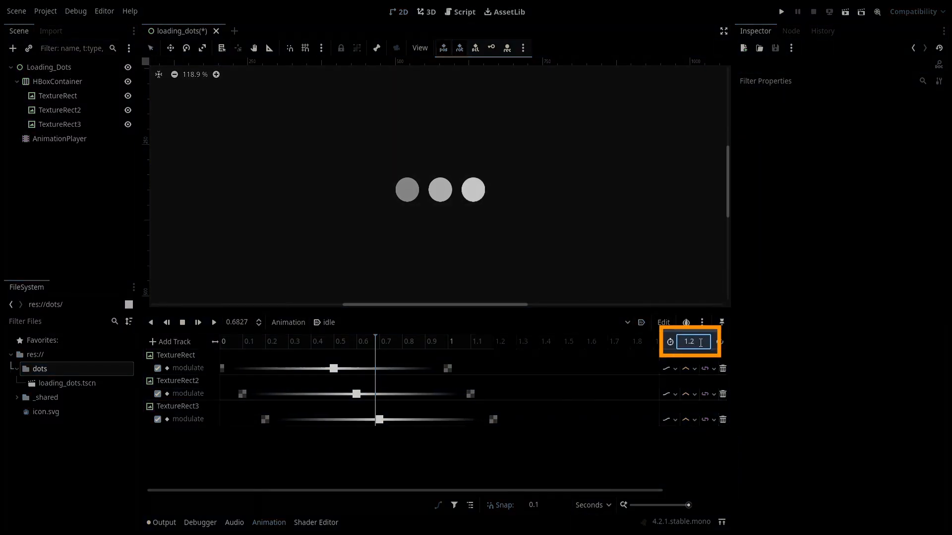
{"action": "left_click", "coordinate": [214, 322]}
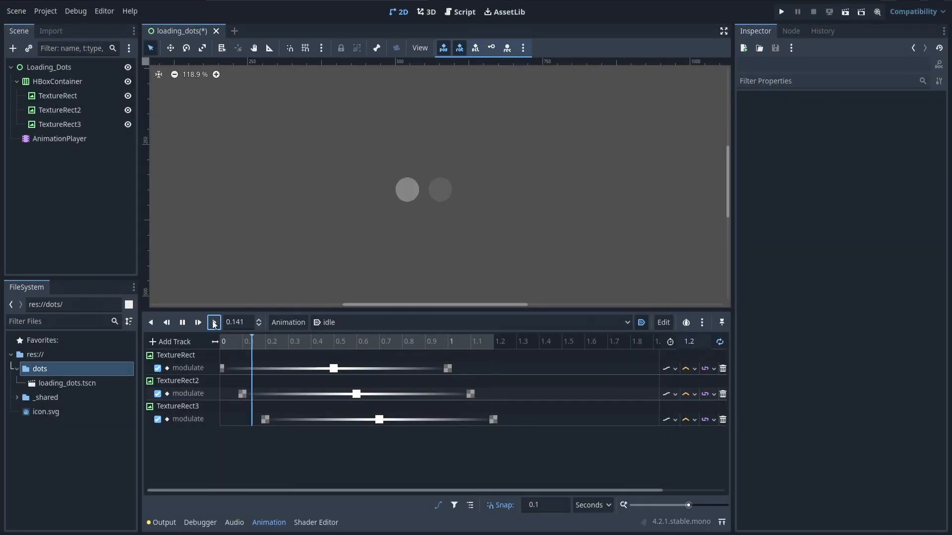
{"action": "left_click", "coordinate": [213, 322]}
{"action": "type", "text": "texturepro"}
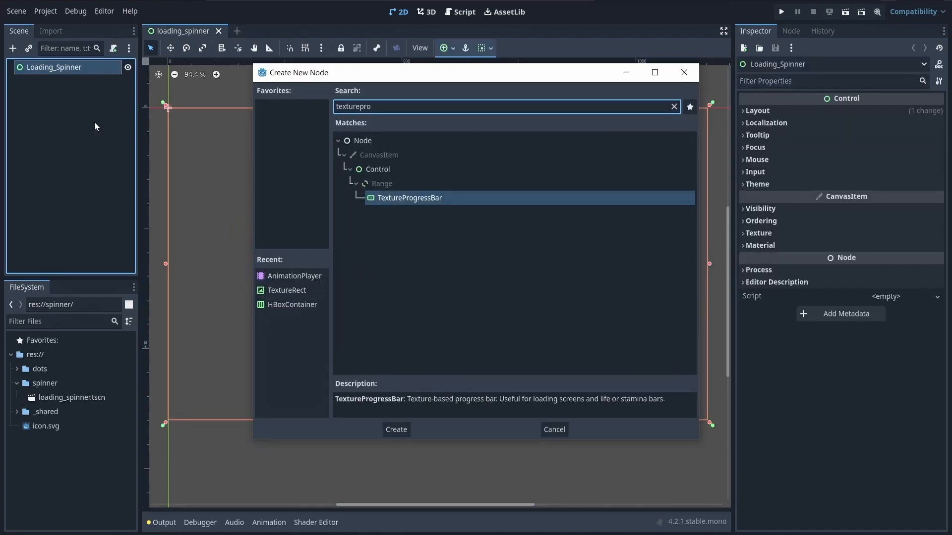
Step: Create a TextureProgressBar node and set its Fill Mode to Clockwise
{"action": "left_click", "coordinate": [395, 430]}
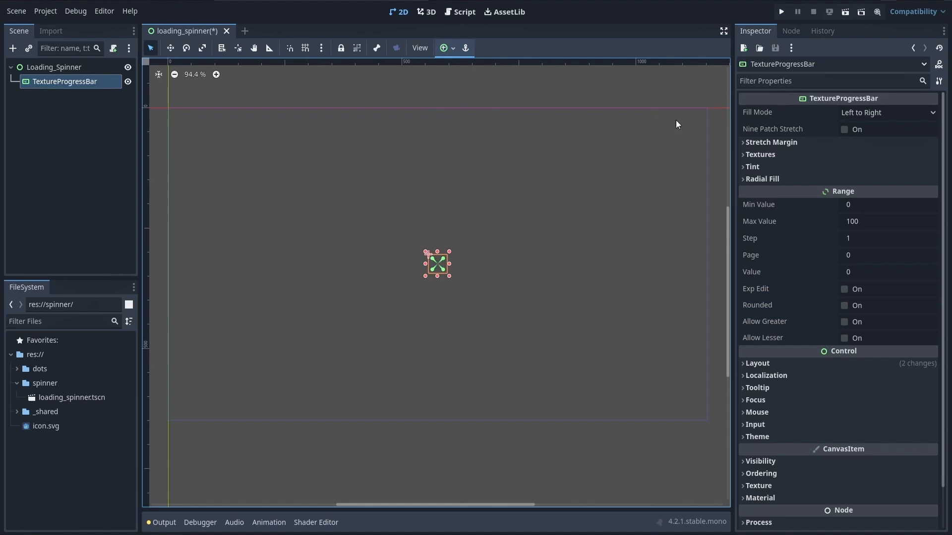
{"action": "left_click", "coordinate": [886, 112]}
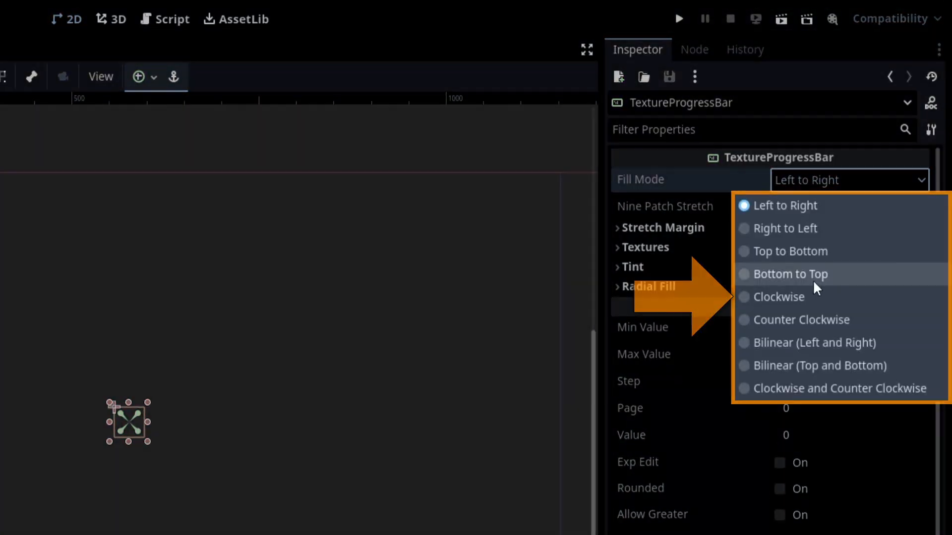
{"action": "left_click", "coordinate": [779, 296]}
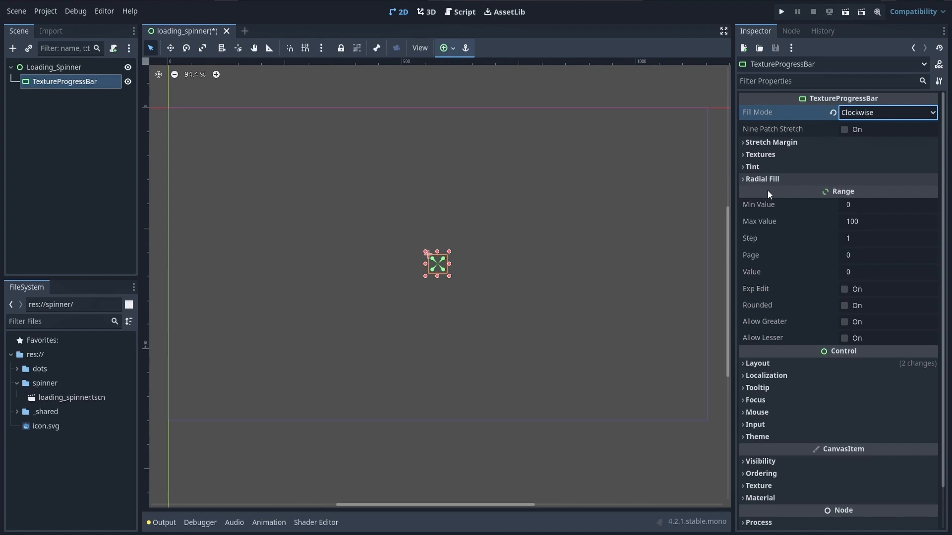
{"action": "mouse_move", "coordinate": [673, 185]}
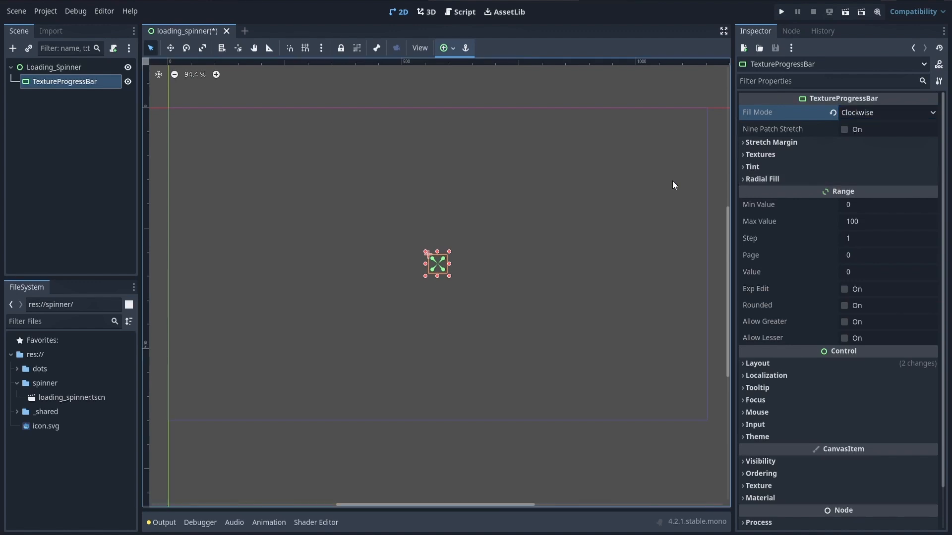
{"action": "left_click", "coordinate": [44, 411]}
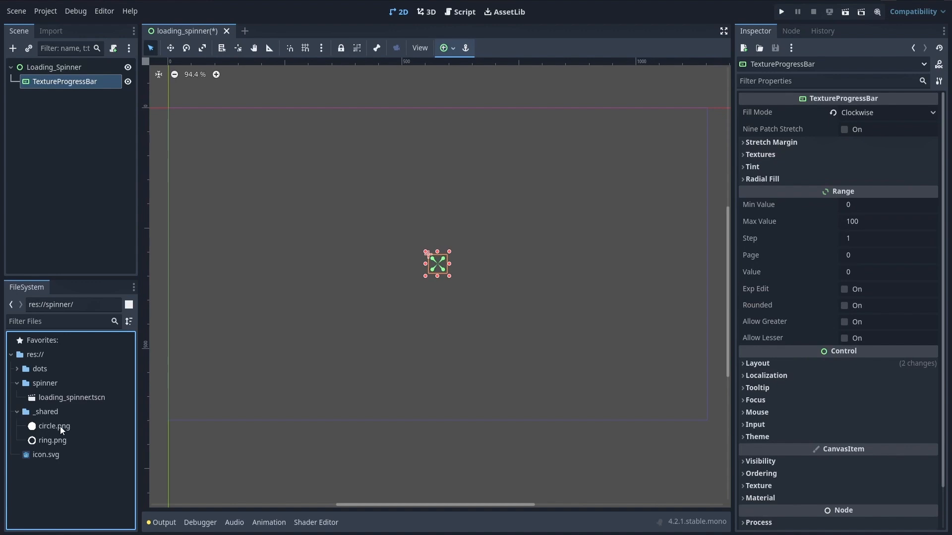
Step: Assign ring.png as the Progress texture and enter Range values 42, then 25
{"action": "left_click", "coordinate": [53, 441]}
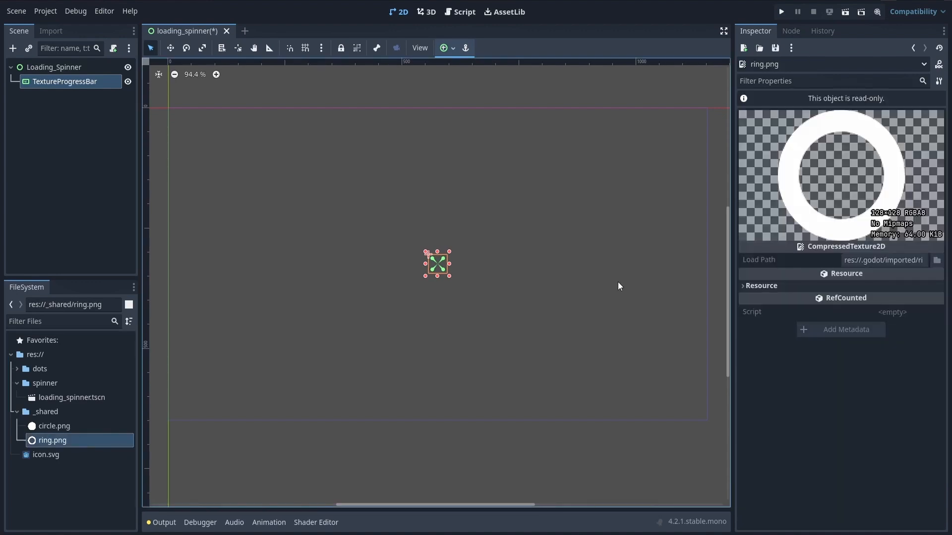
{"action": "left_click", "coordinate": [65, 81]}
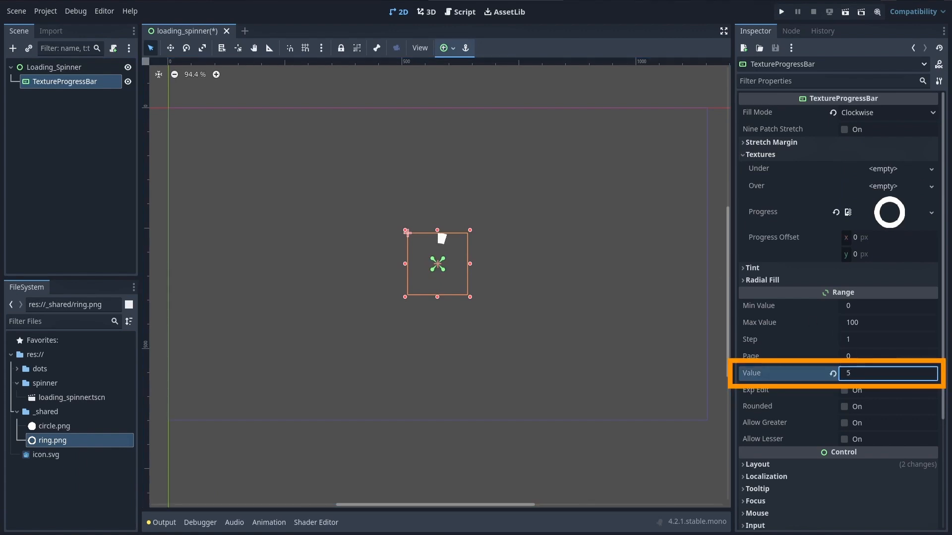
{"action": "type", "text": "42"}
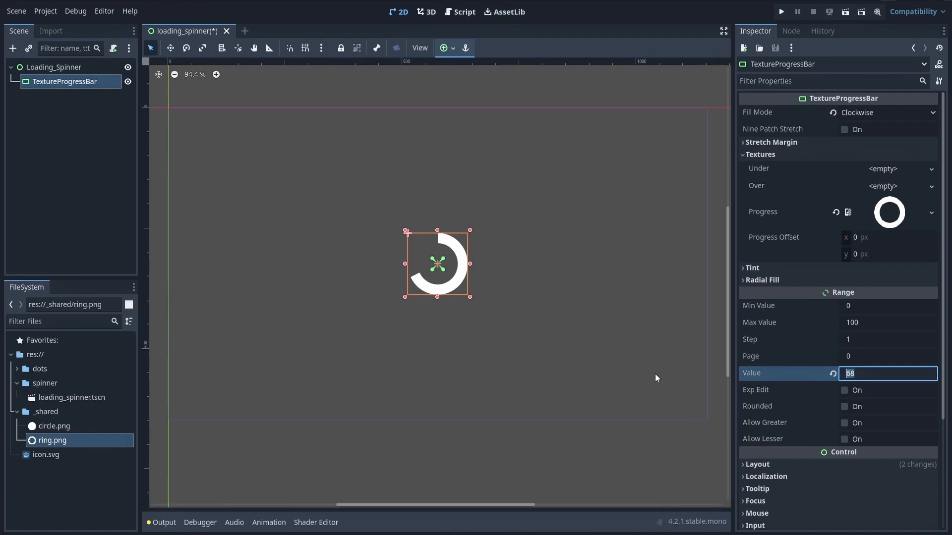
{"action": "type", "text": "25"}
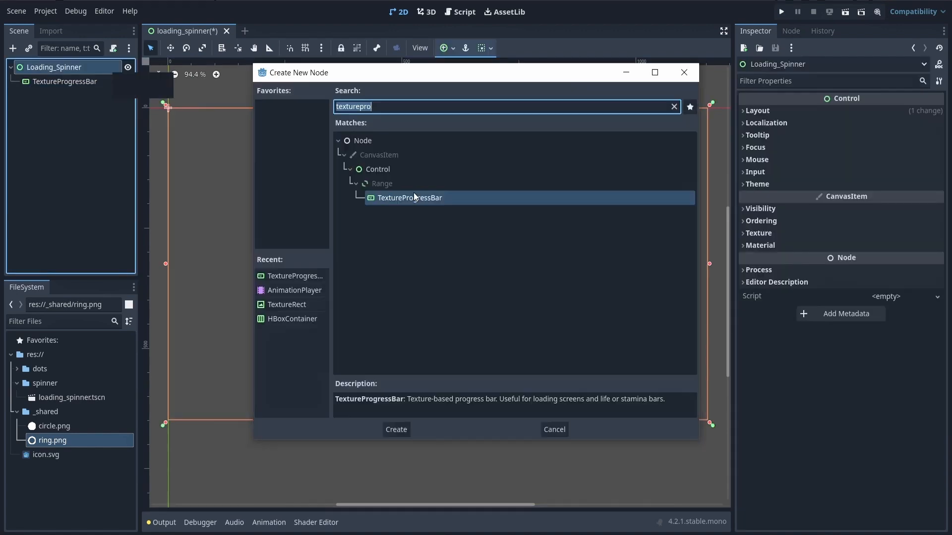
Step: Add an AnimationPlayer keying rotation 0° to 360° over 1 s, with Pivot Offset 64, 64
{"action": "left_click", "coordinate": [395, 429]}
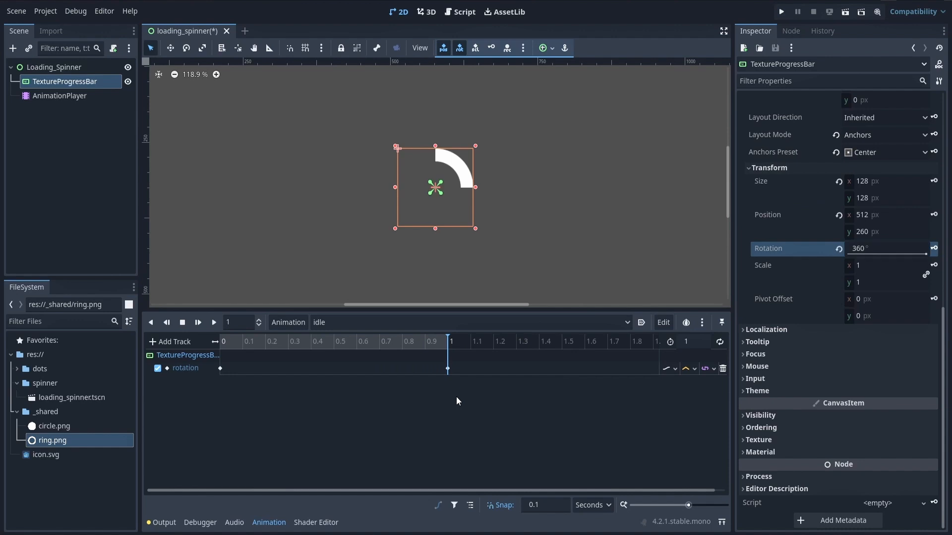
{"action": "left_click", "coordinate": [719, 342]}
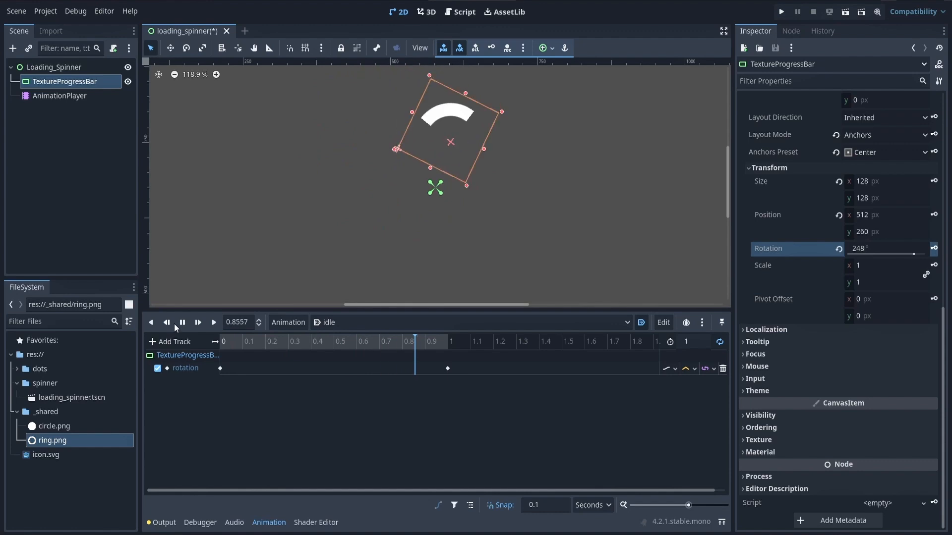
{"action": "left_click", "coordinate": [181, 323]}
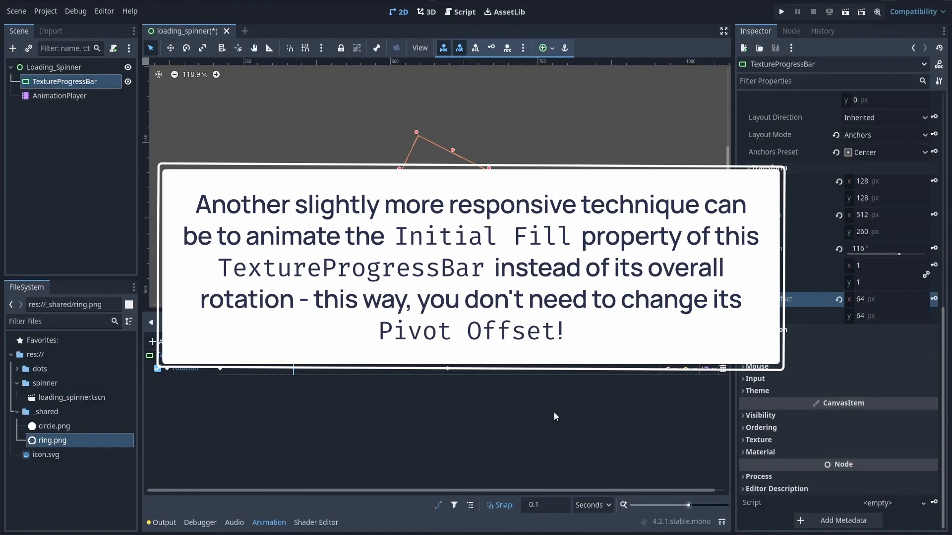
{"action": "left_click", "coordinate": [214, 323]}
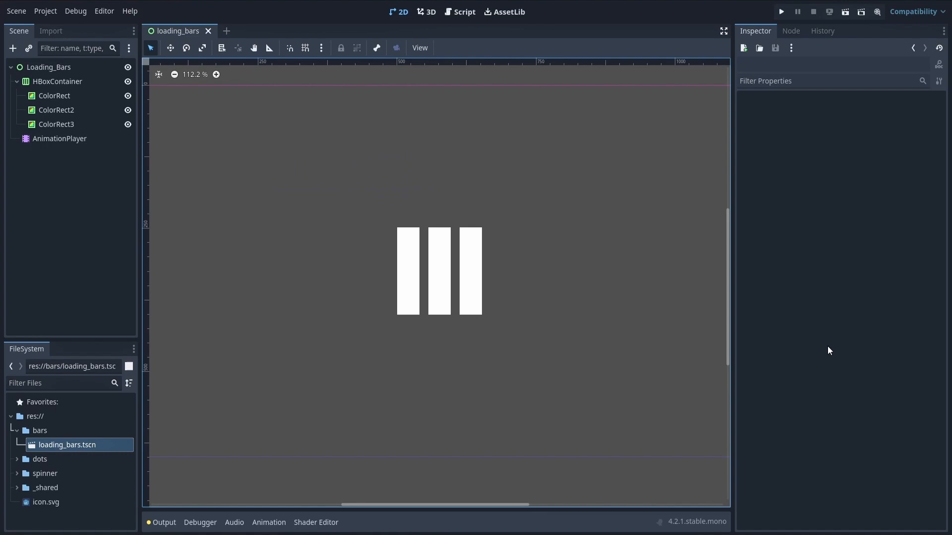
Step: Open loading_bars.tscn, inspect a ColorRect, and add a Control node to HBoxContainer
{"action": "left_click", "coordinate": [53, 96]}
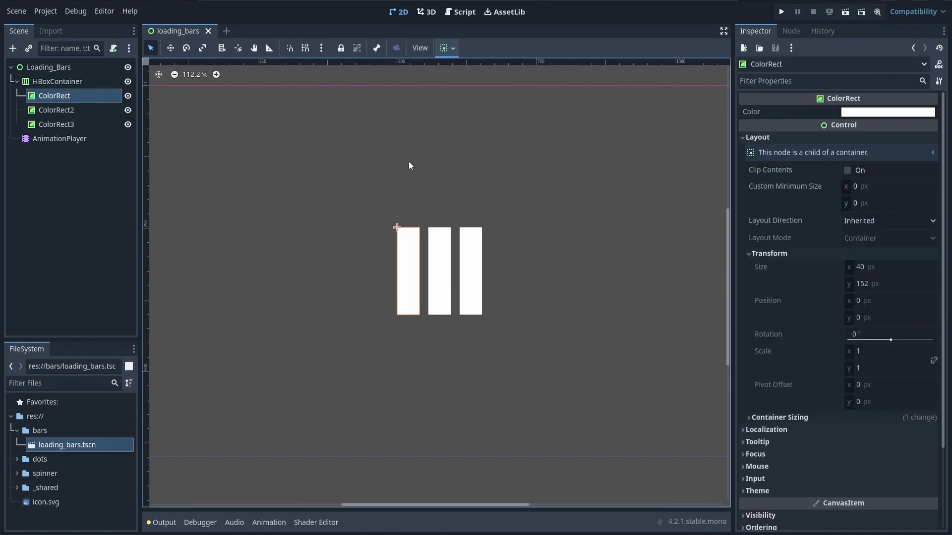
{"action": "mouse_move", "coordinate": [865, 274]}
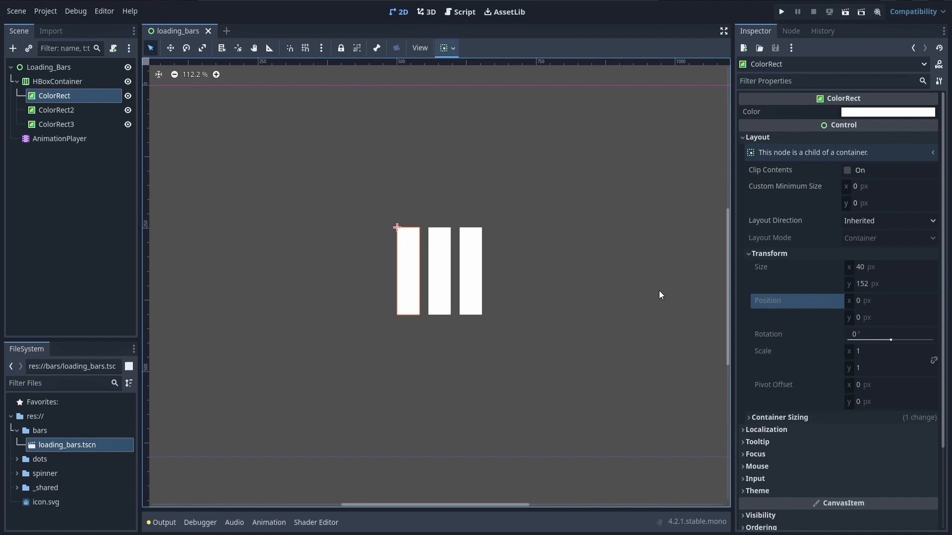
{"action": "left_click", "coordinate": [57, 81]}
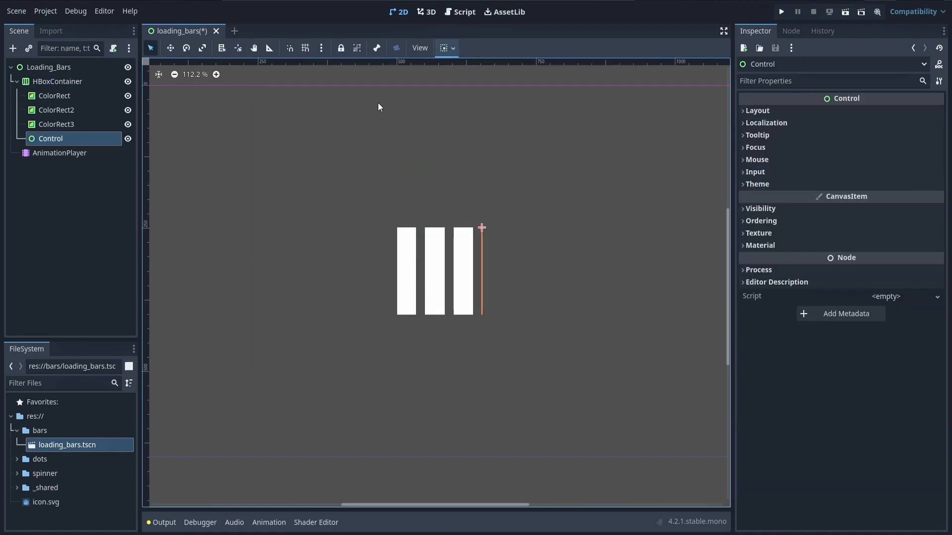
Step: Move the first ColorRect into Control with Full Rect anchors and position y 21
{"action": "left_click", "coordinate": [48, 67]}
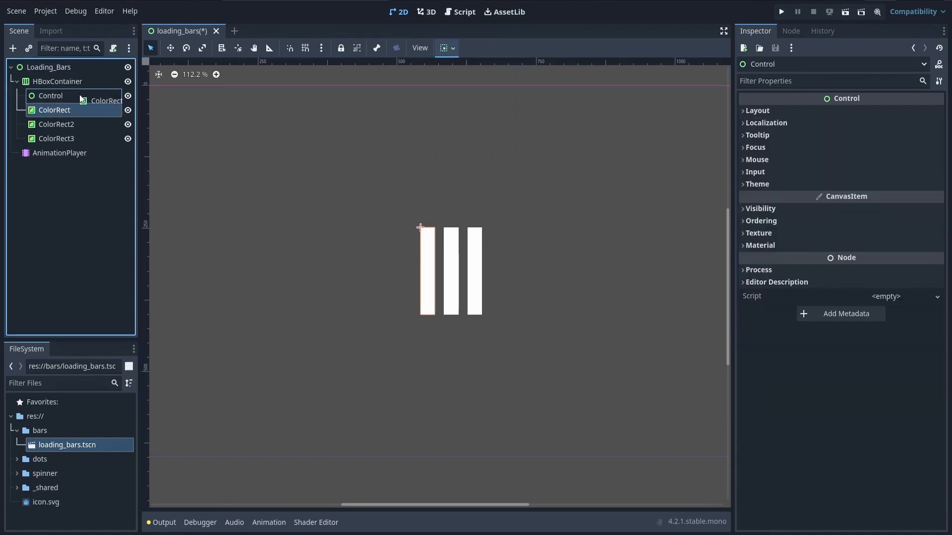
{"action": "left_click", "coordinate": [59, 110]}
{"action": "type", "text": "-18"}
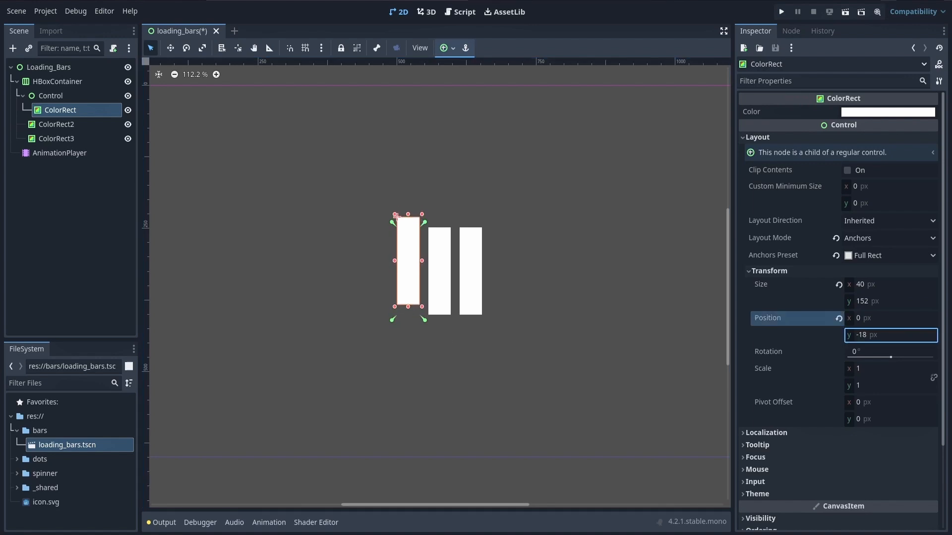
{"action": "type", "text": "21"}
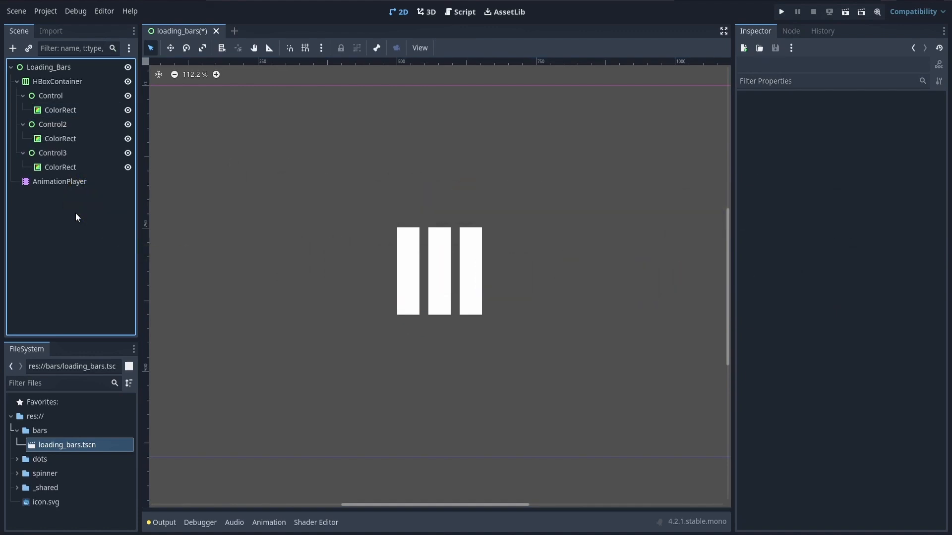
Step: Play the staggered 'idle' scale and 'moving-wave' position animations on the wrapped bars
{"action": "left_click", "coordinate": [269, 522]}
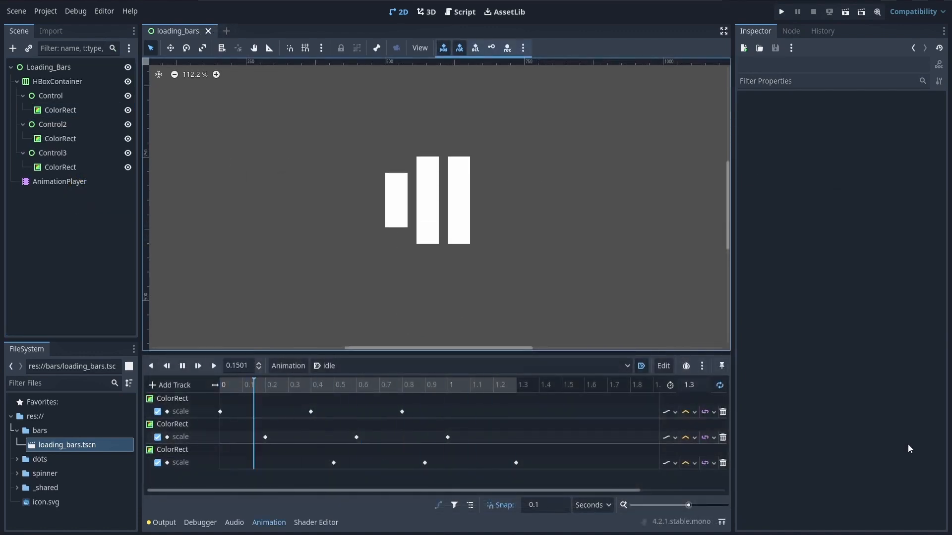
{"action": "left_click", "coordinate": [182, 365]}
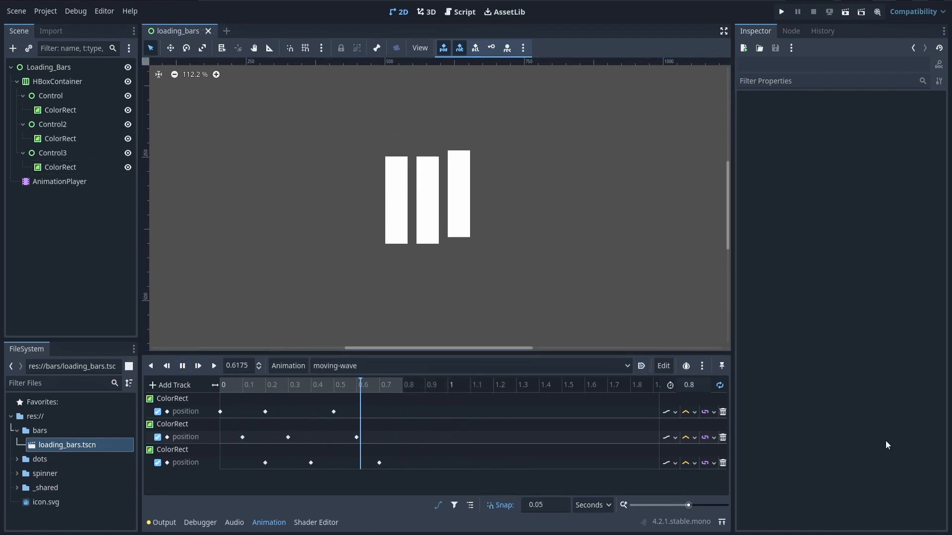
{"action": "left_click", "coordinate": [447, 411]}
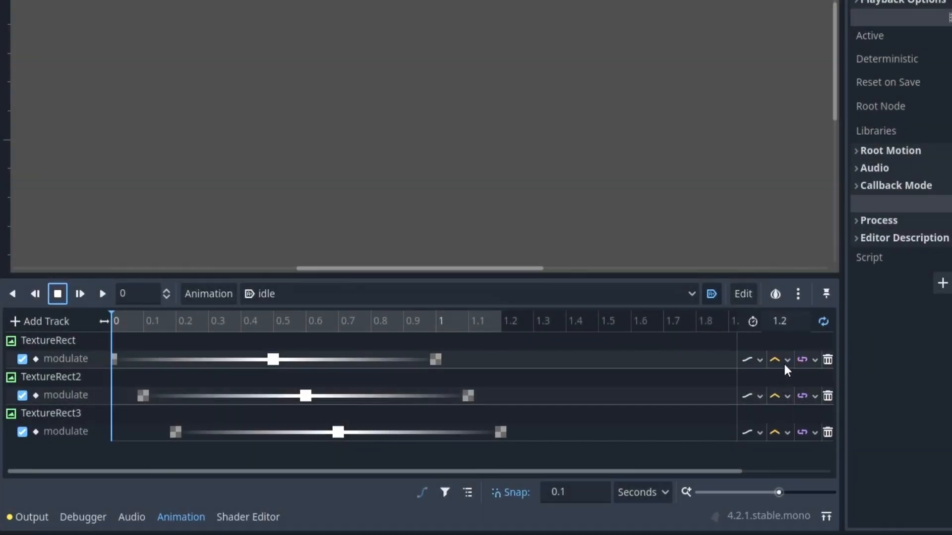
Step: Key staggered transparent-white-transparent modulate tracks for TextureRect, TextureRect2 and TextureRect3 in 'idle'
{"action": "left_click", "coordinate": [780, 359]}
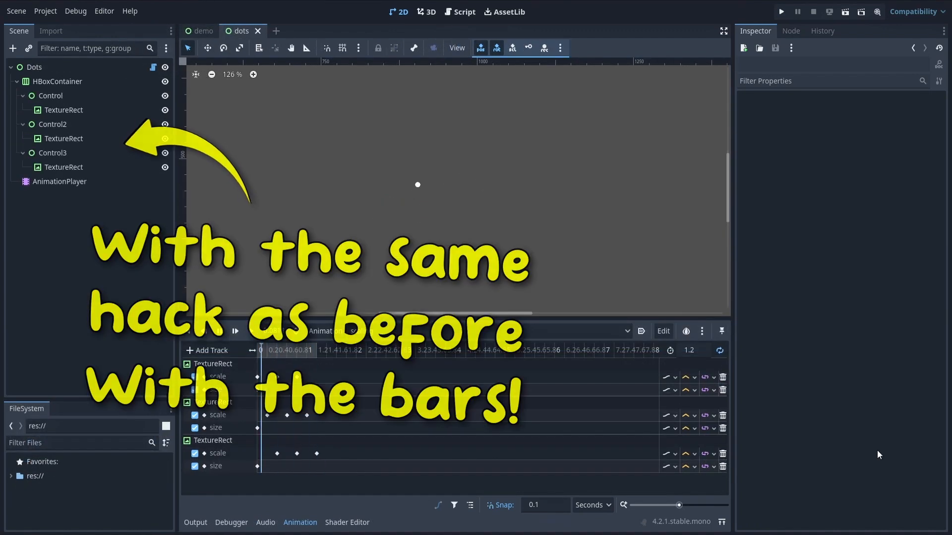
Step: Play the 'scaling' dots animation, then show the flipping square and pulsing circle scenes
{"action": "left_click", "coordinate": [251, 331]}
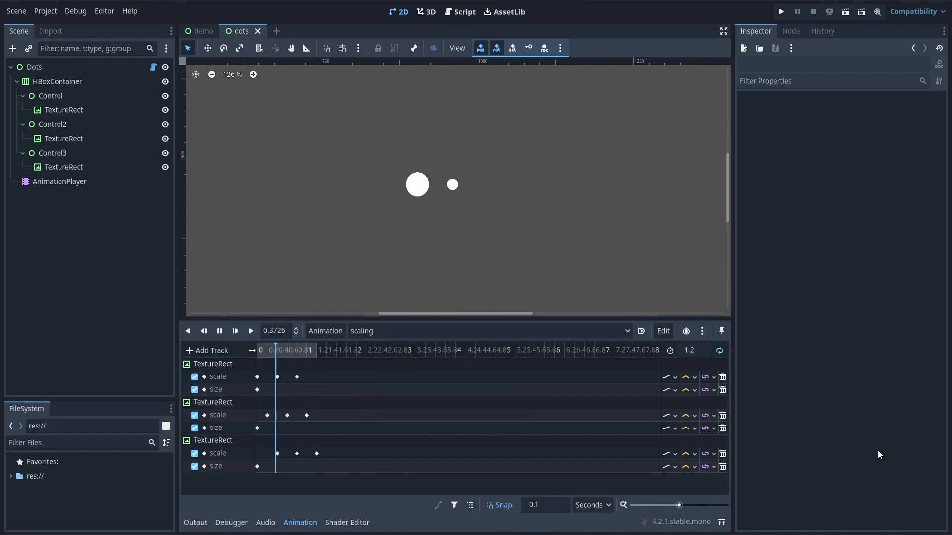
{"action": "left_click", "coordinate": [324, 31]}
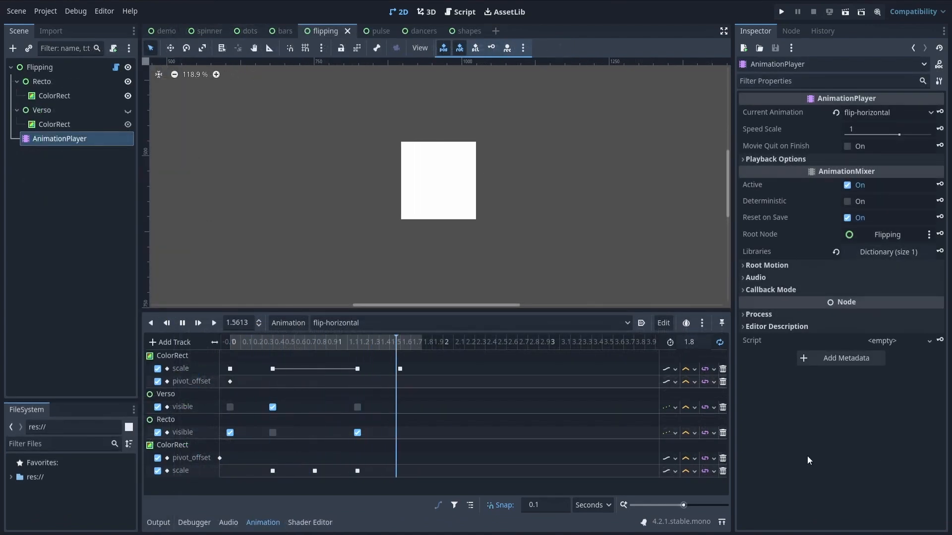
{"action": "left_click", "coordinate": [417, 341]}
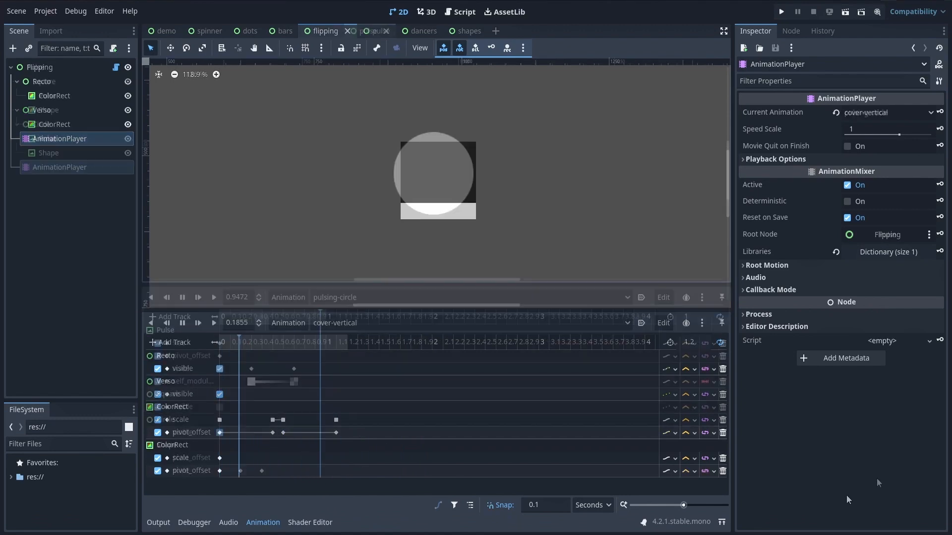
{"action": "left_click", "coordinate": [365, 31]}
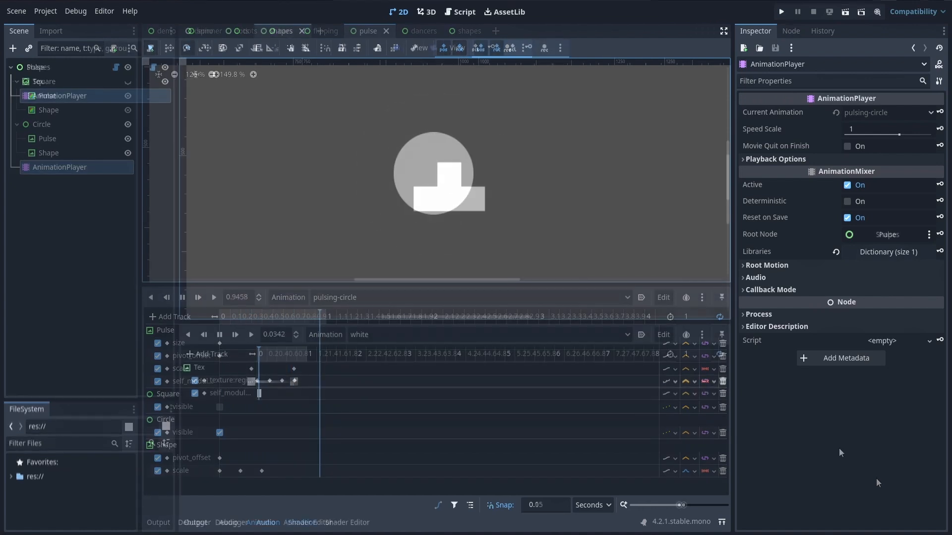
{"action": "left_click", "coordinate": [386, 31]}
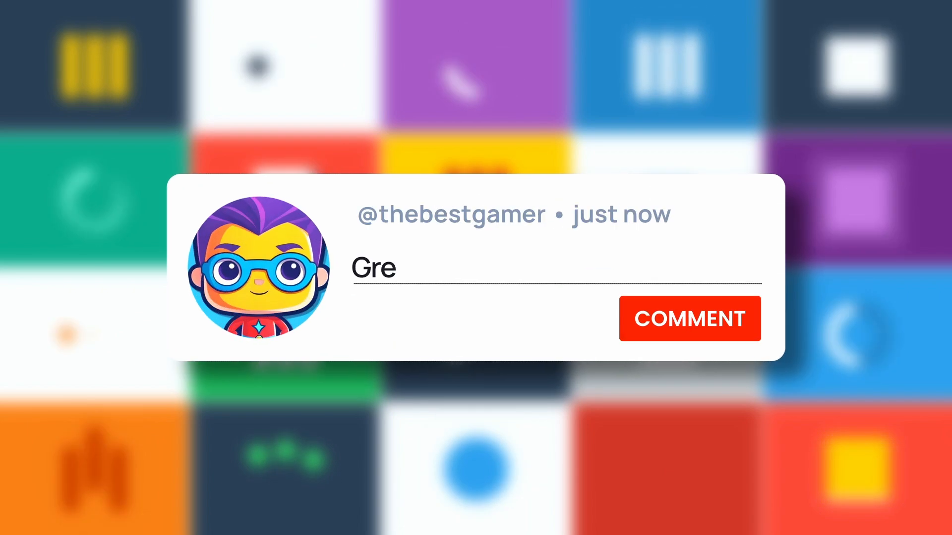
{"action": "left_click", "coordinate": [689, 319]}
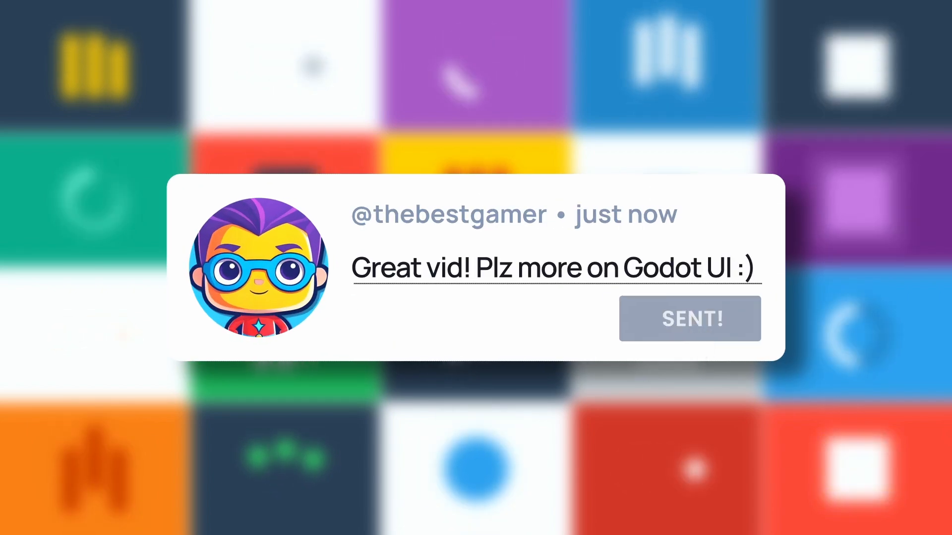